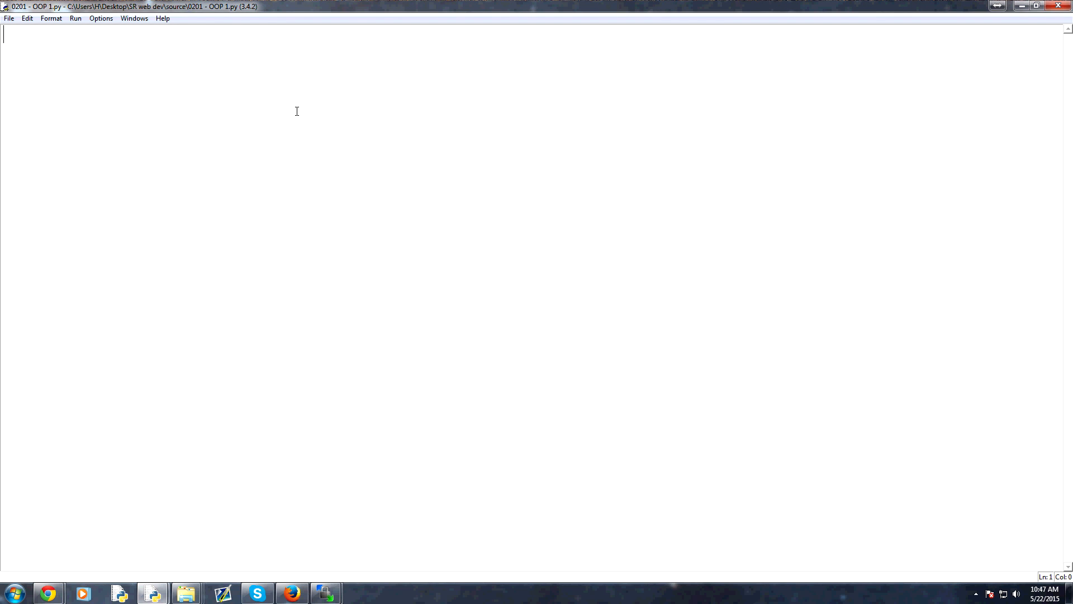
Step: Declare class Program(): on a fresh line in the editor
{"action": "key", "text": "enter"}
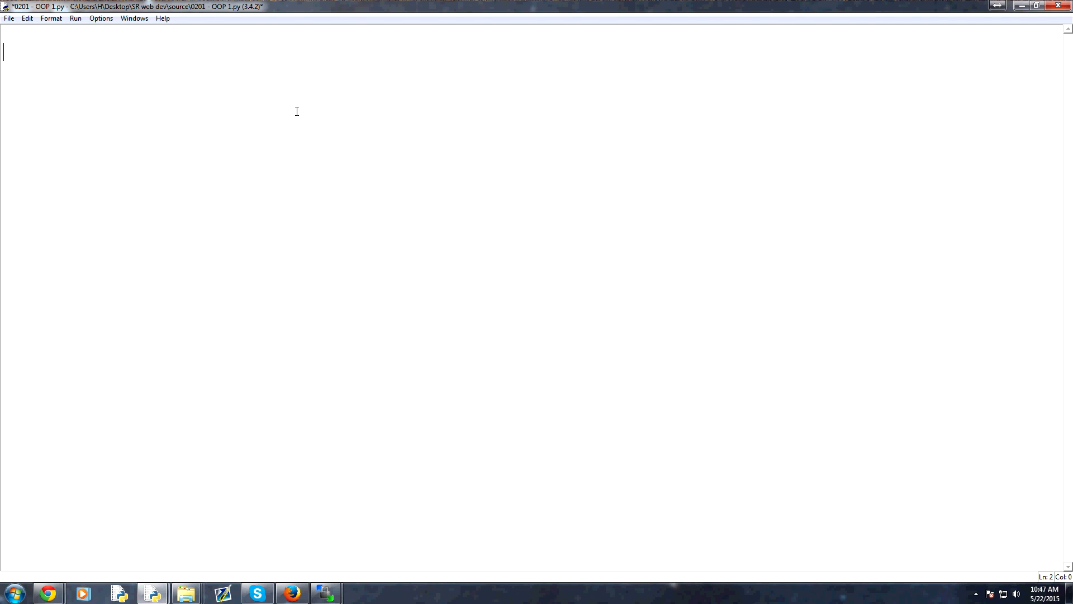
{"action": "type", "text": "cl"}
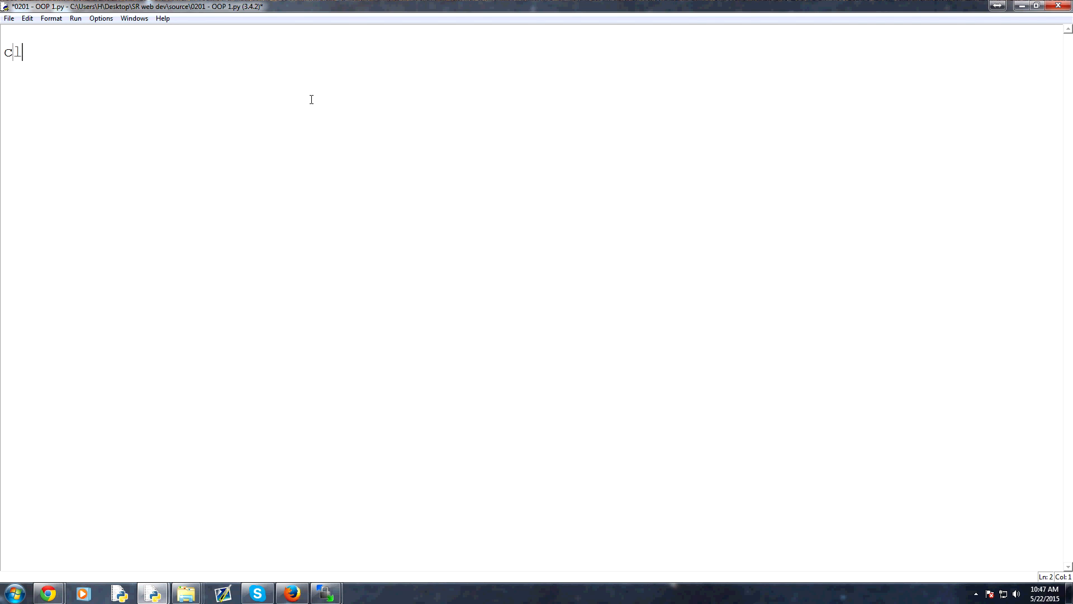
{"action": "type", "text": "ass Program"}
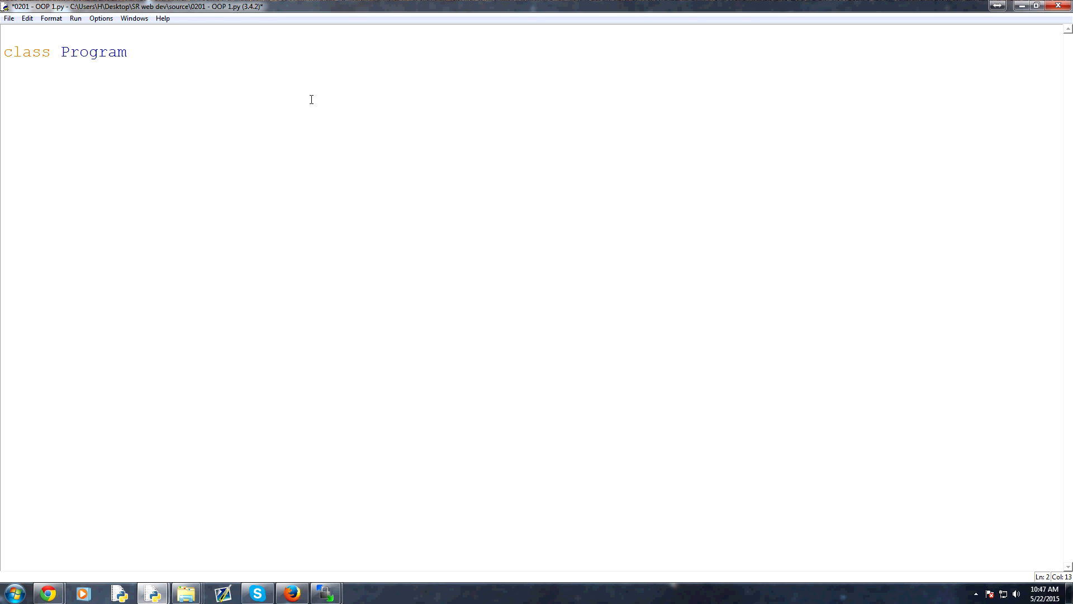
{"action": "type", "text": "():"}
{"action": "type", "text": "def __"}
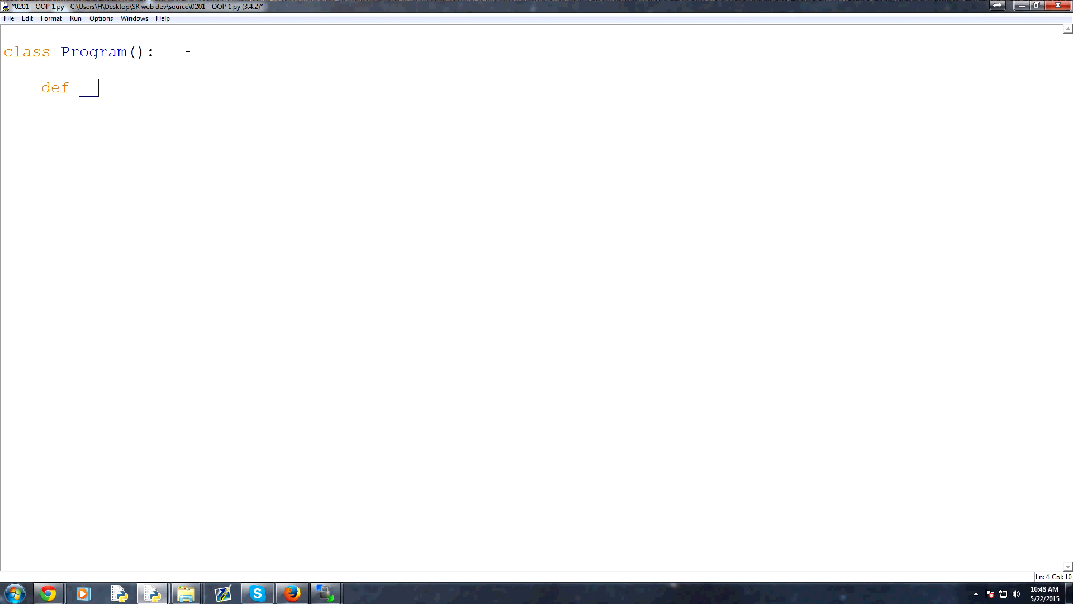
Step: Write the __init__(self, *args, **kwargs): method signature
{"action": "type", "text": "init__"}
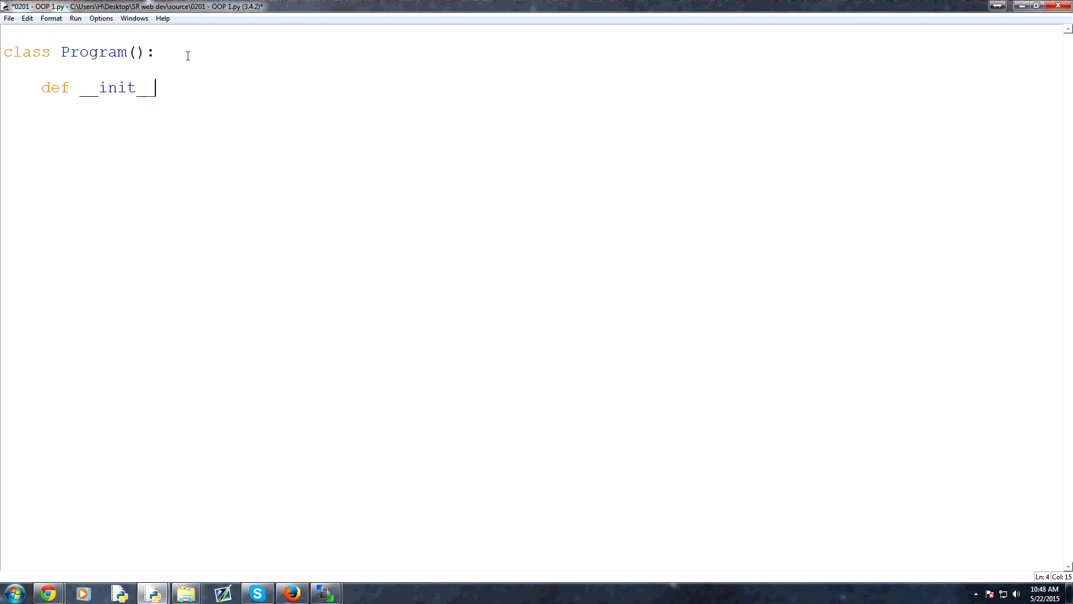
{"action": "type", "text": "()"}
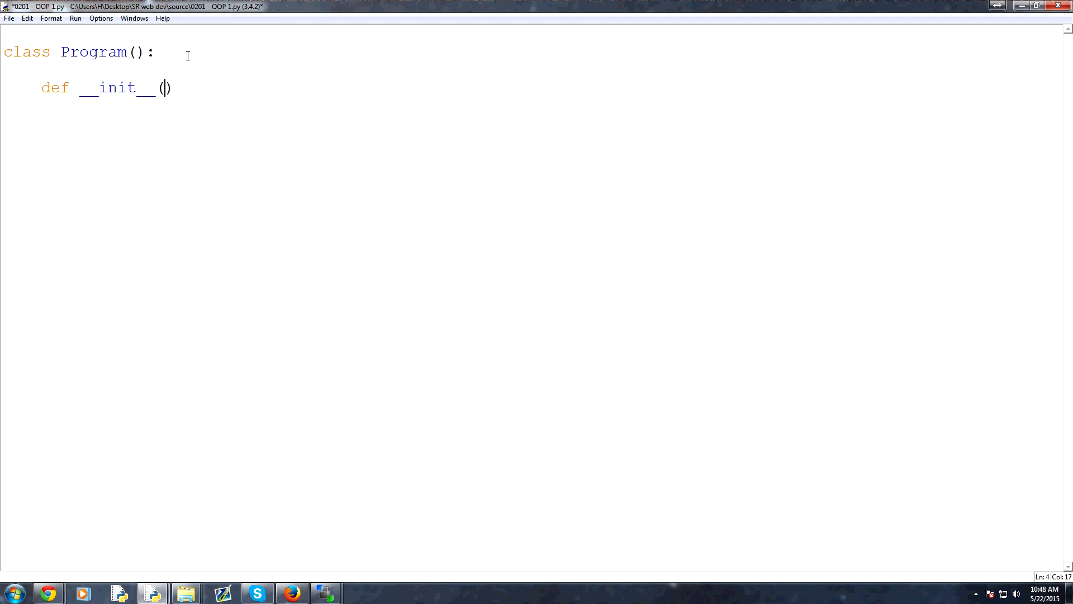
{"action": "type", "text": "s"}
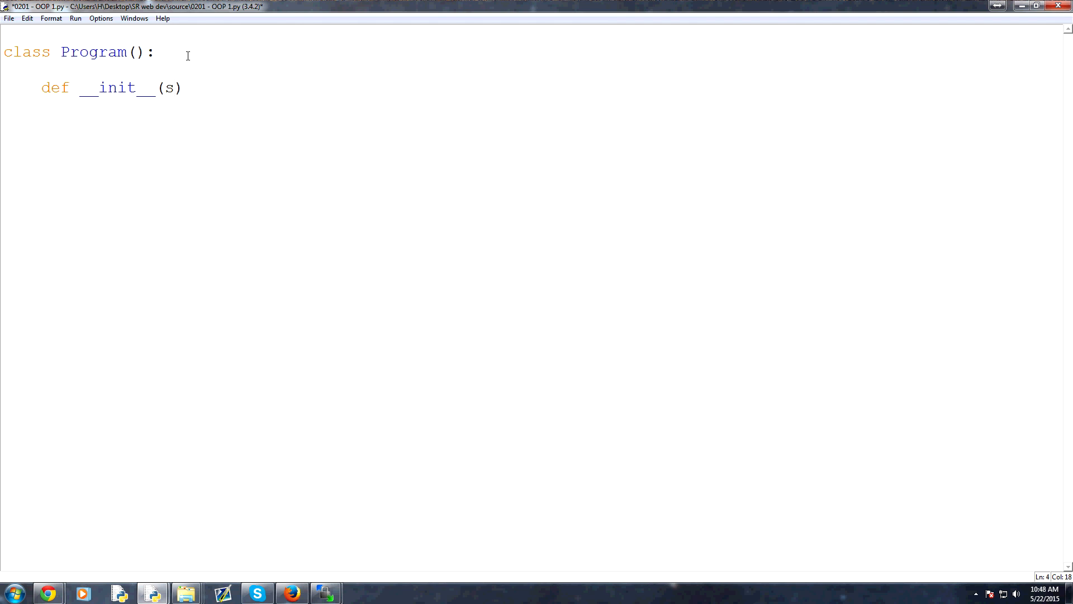
{"action": "type", "text": "elf,"}
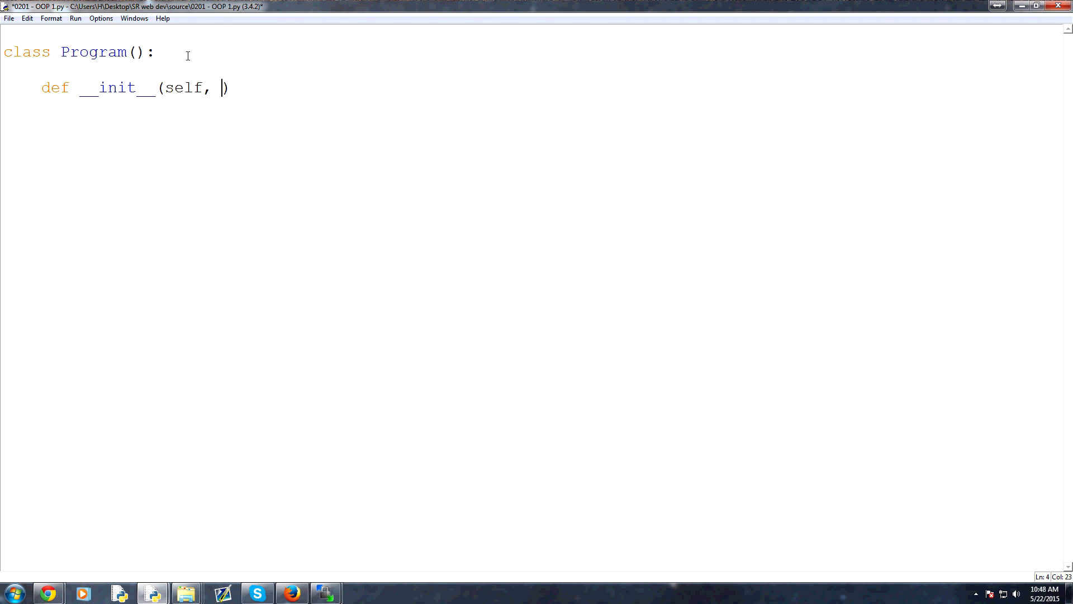
{"action": "type", "text": "*args,"}
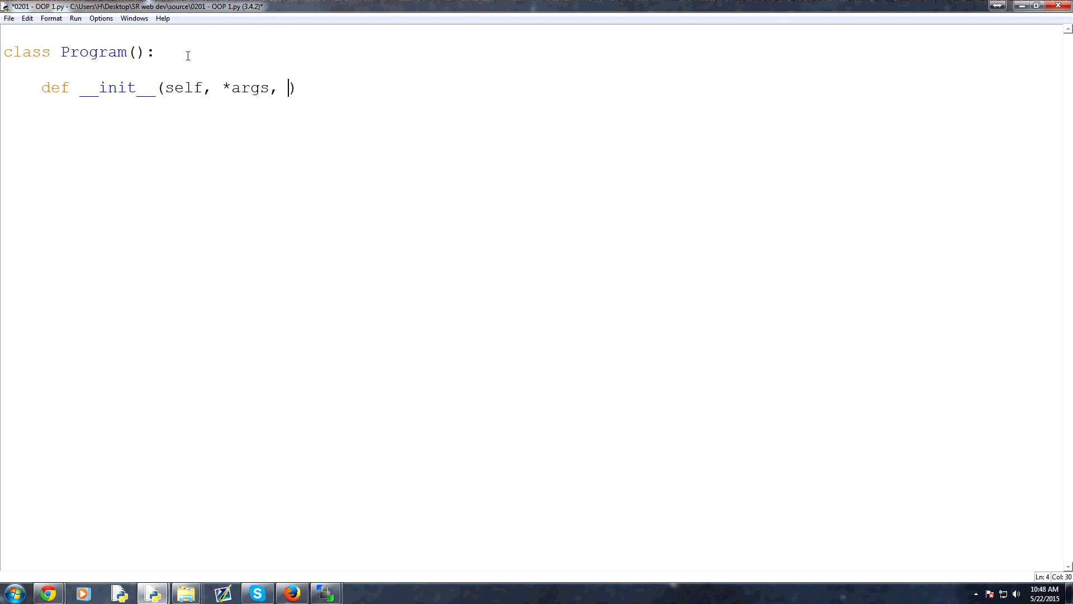
{"action": "type", "text": "**kwargs"}
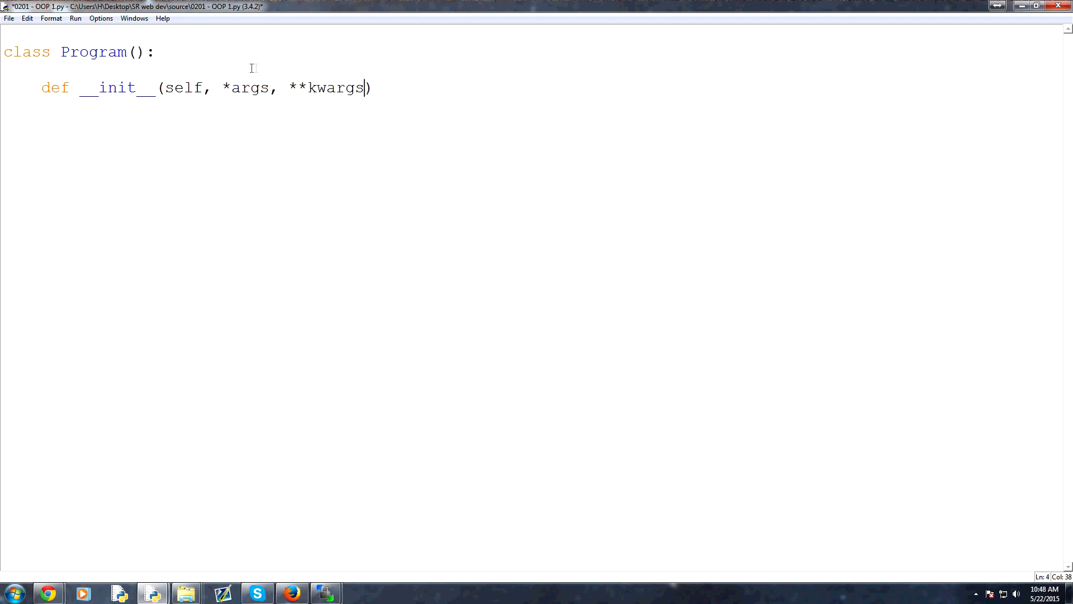
{"action": "mouse_move", "coordinate": [134, 90]}
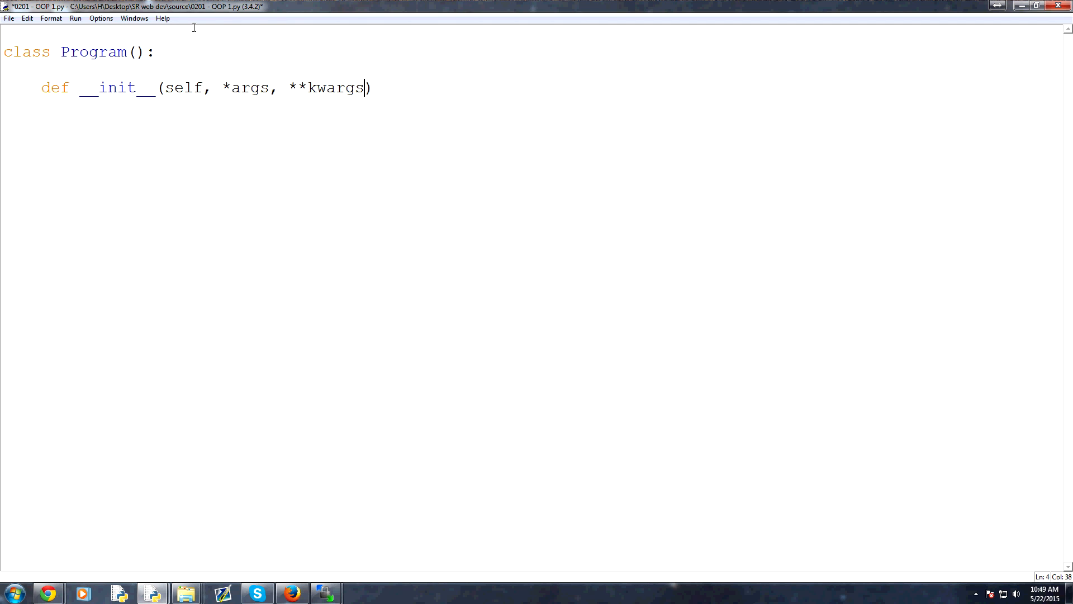
{"action": "mouse_move", "coordinate": [192, 27]}
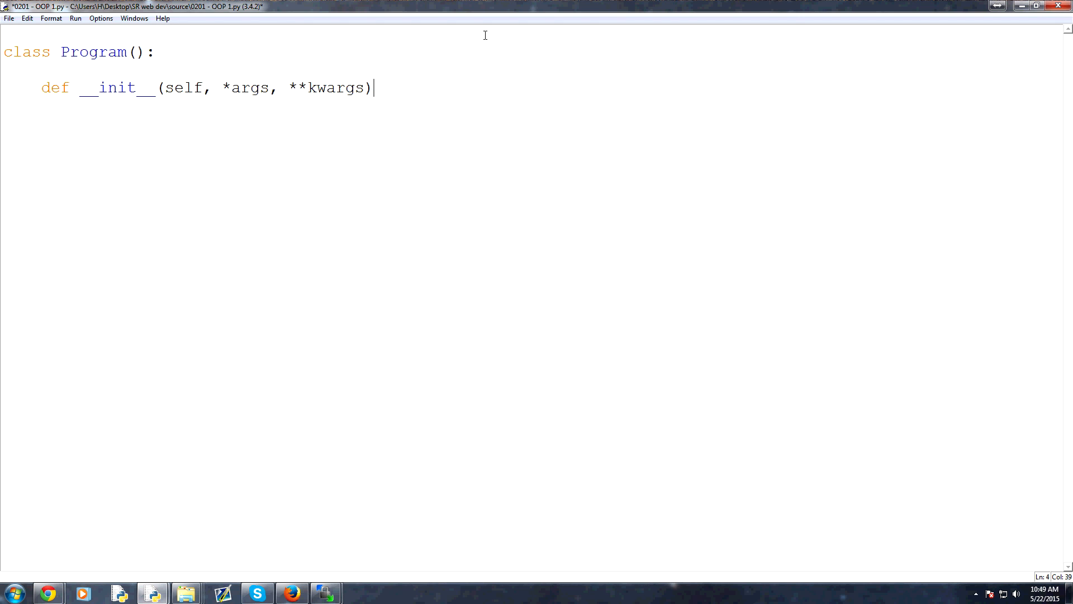
{"action": "mouse_move", "coordinate": [438, 126]}
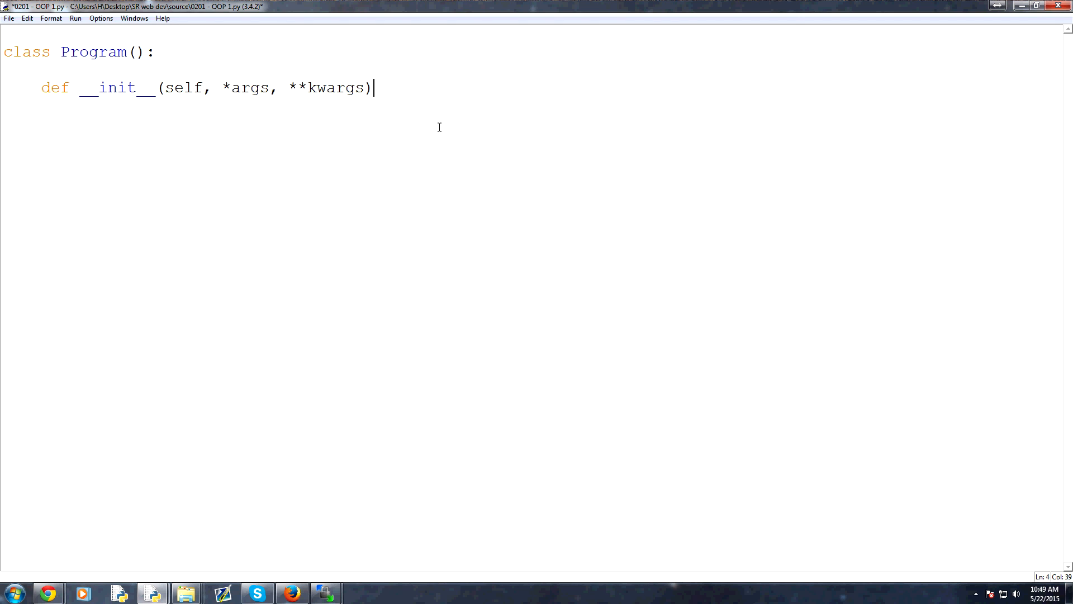
{"action": "mouse_move", "coordinate": [437, 130]}
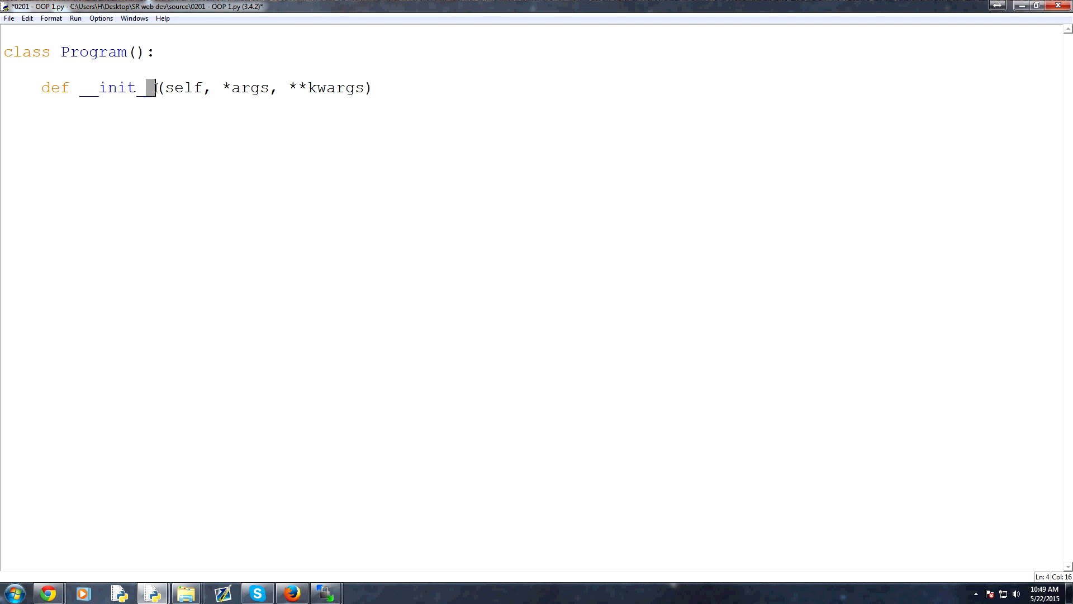
{"action": "type", "text": ":"}
{"action": "type", "text": "pass"}
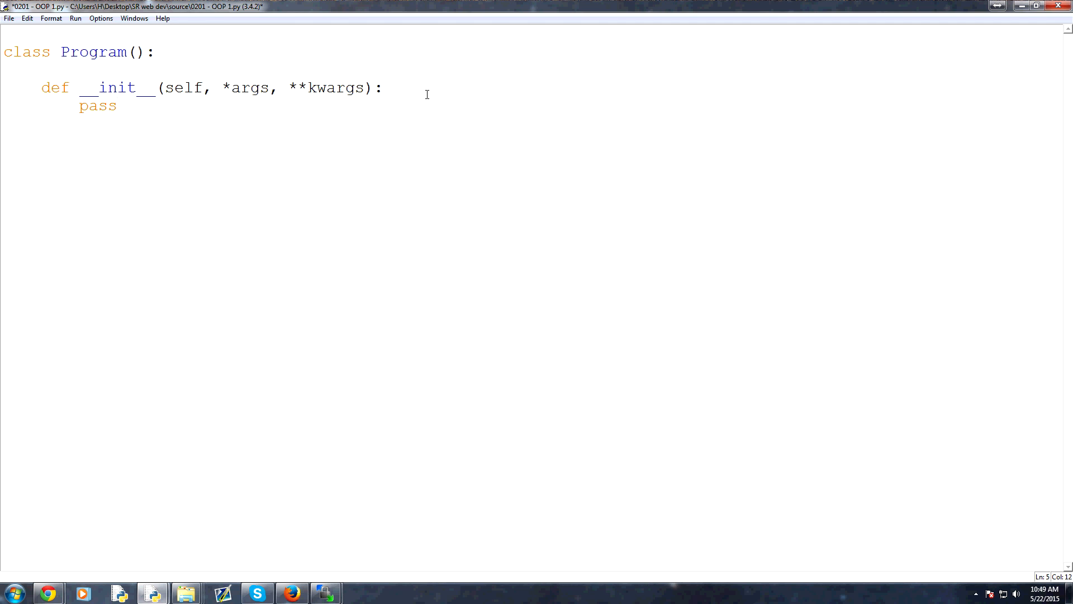
Step: Draft a def __sub__() line below __init__, then select it and the pass line for removal
{"action": "key", "text": "enter"}
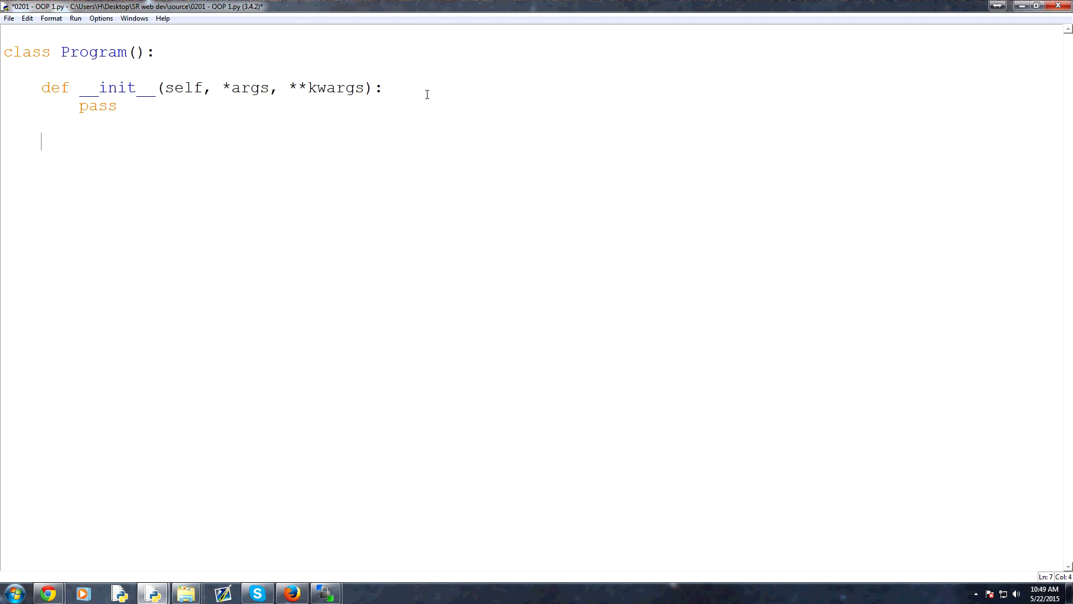
{"action": "type", "text": "def __sub__"}
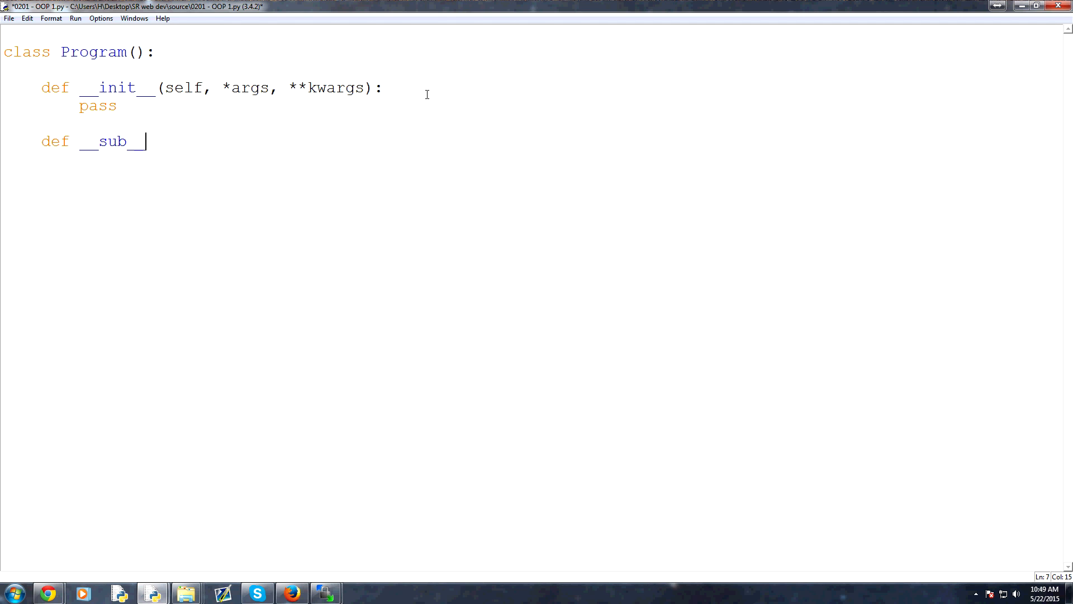
{"action": "type", "text": "()"}
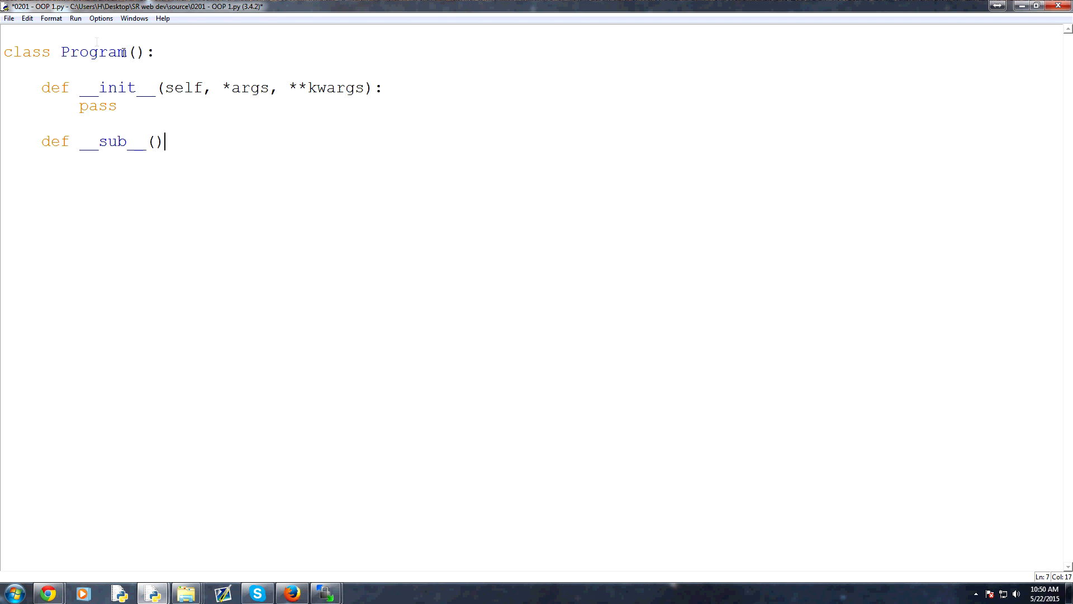
{"action": "mouse_move", "coordinate": [203, 142]}
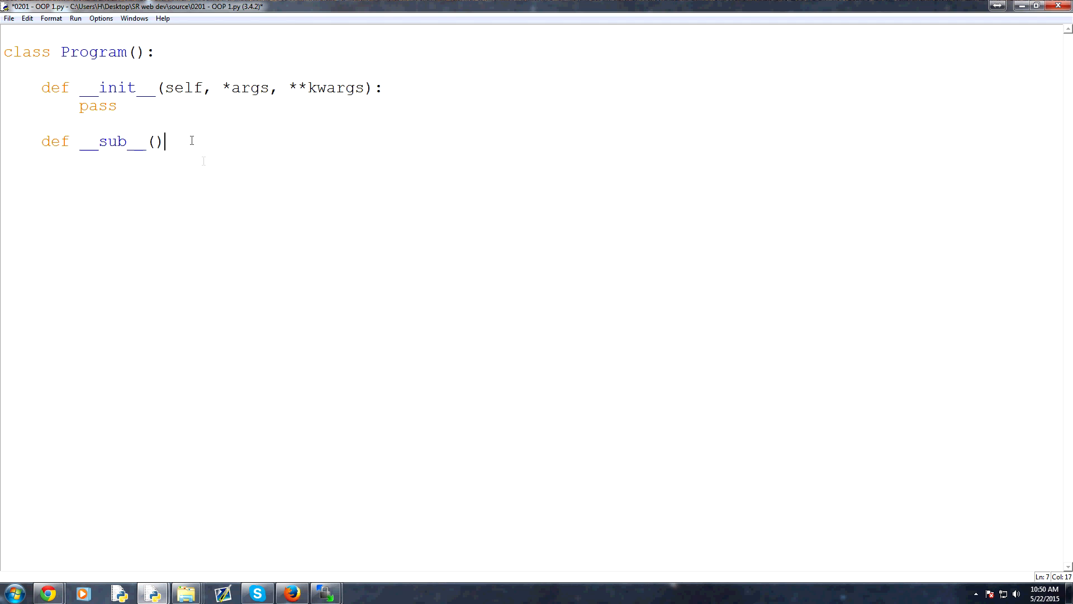
{"action": "key", "text": "enter"}
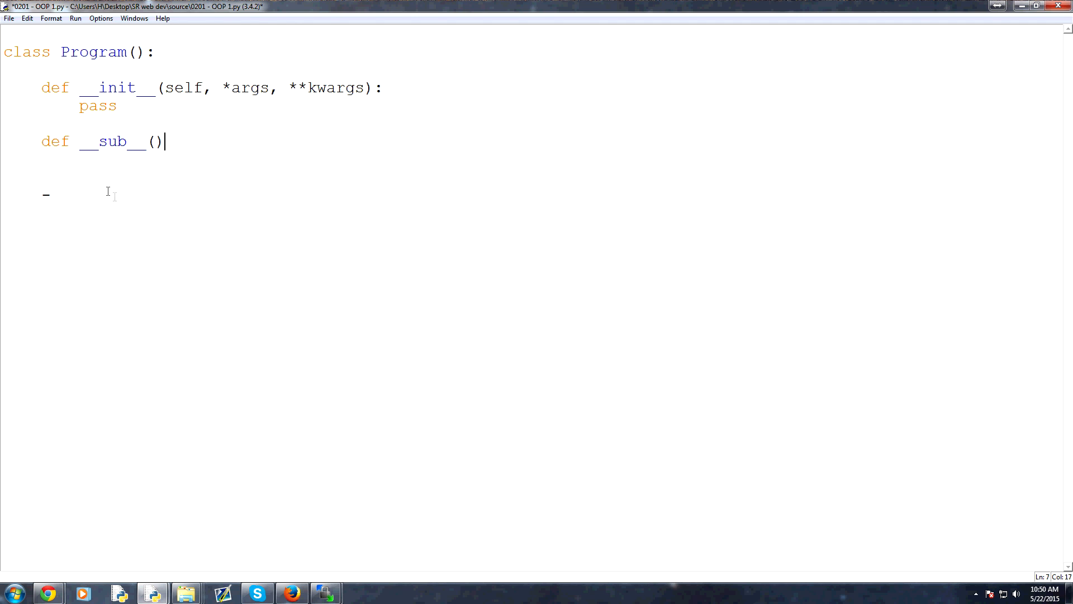
{"action": "left_click_drag", "start_coordinate": [81, 105], "coordinate": [49, 196]}
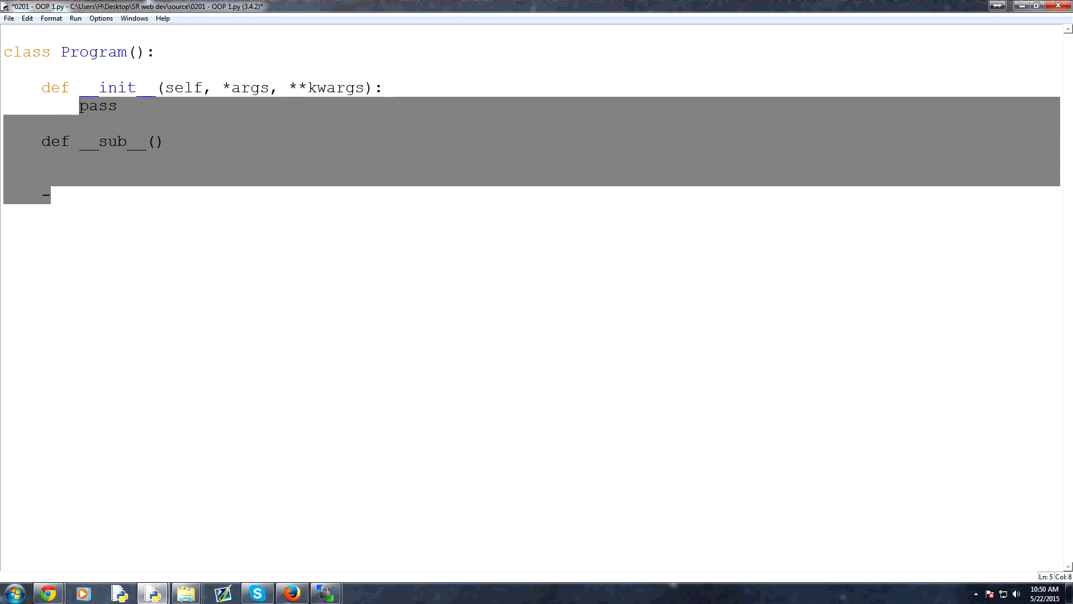
Step: Replace the removed lines with self.lang = input("What Language?:") inside __init__
{"action": "key", "text": "Delete"}
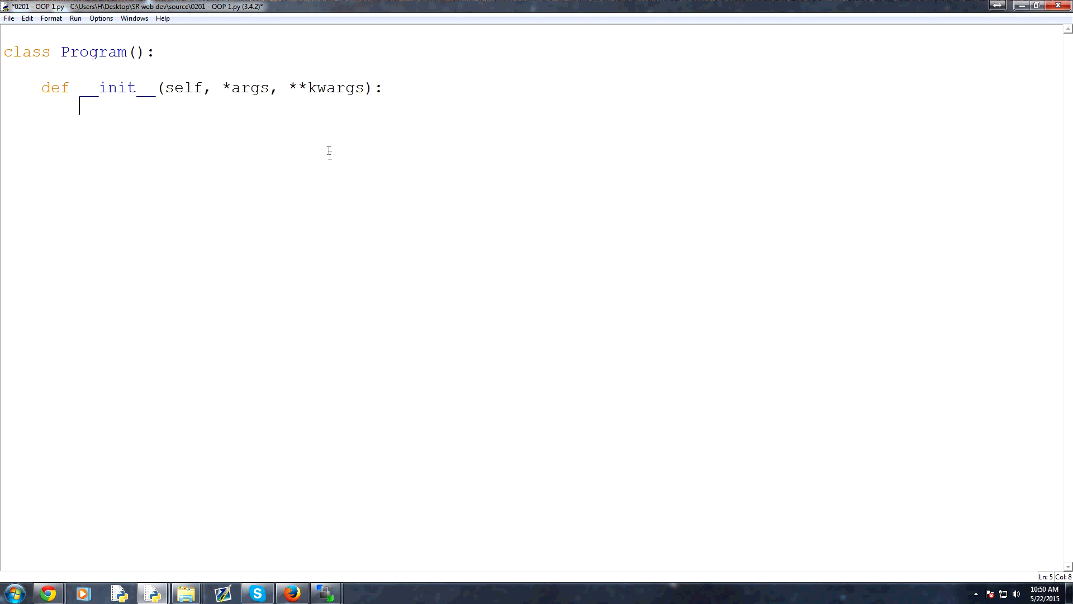
{"action": "mouse_move", "coordinate": [822, 101]}
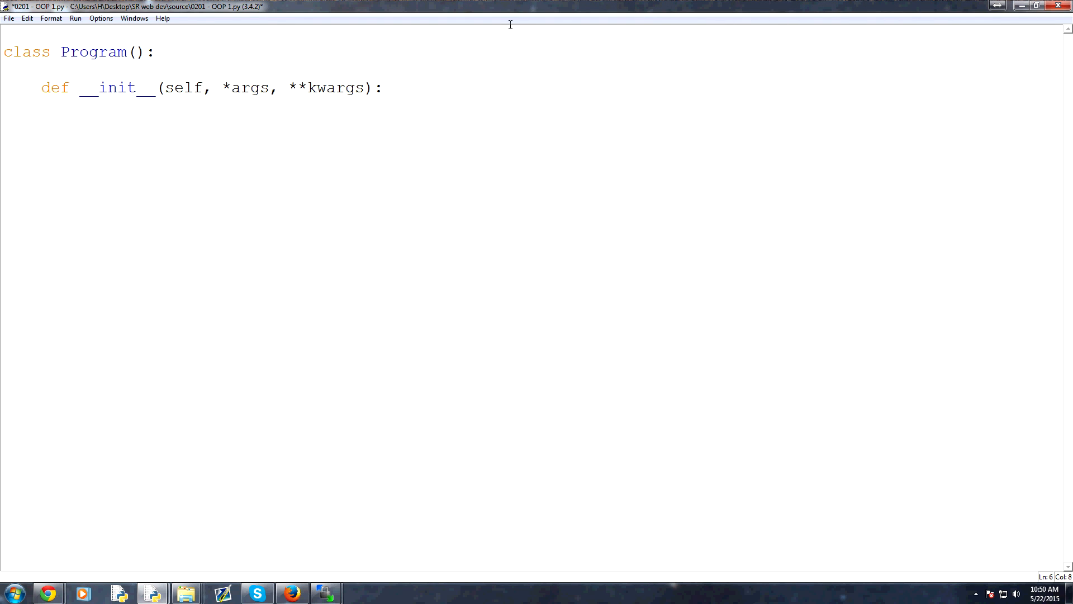
{"action": "type", "text": "self."}
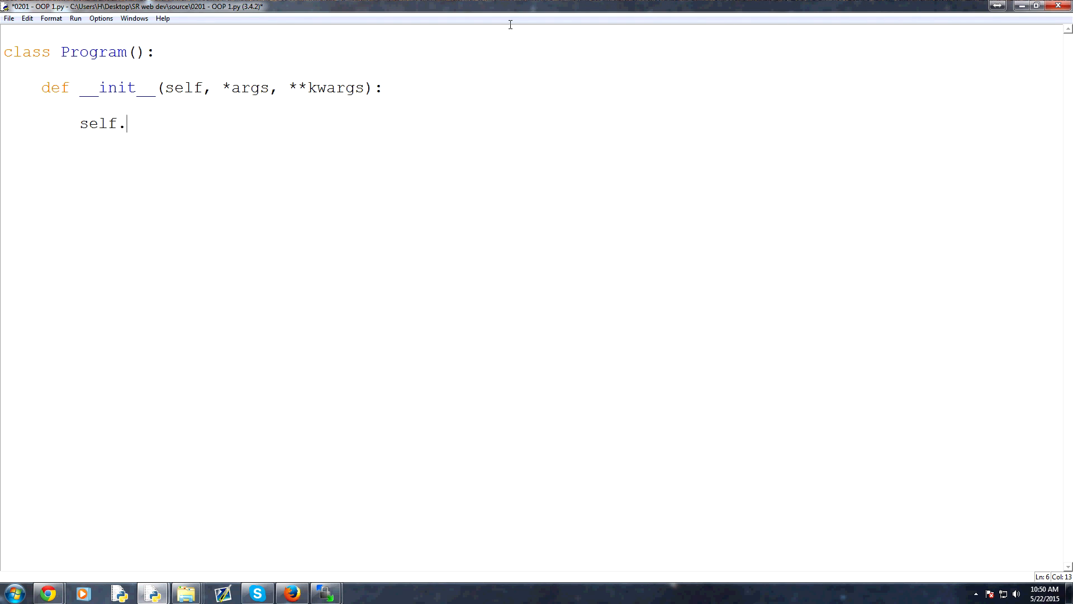
{"action": "type", "text": "lang"}
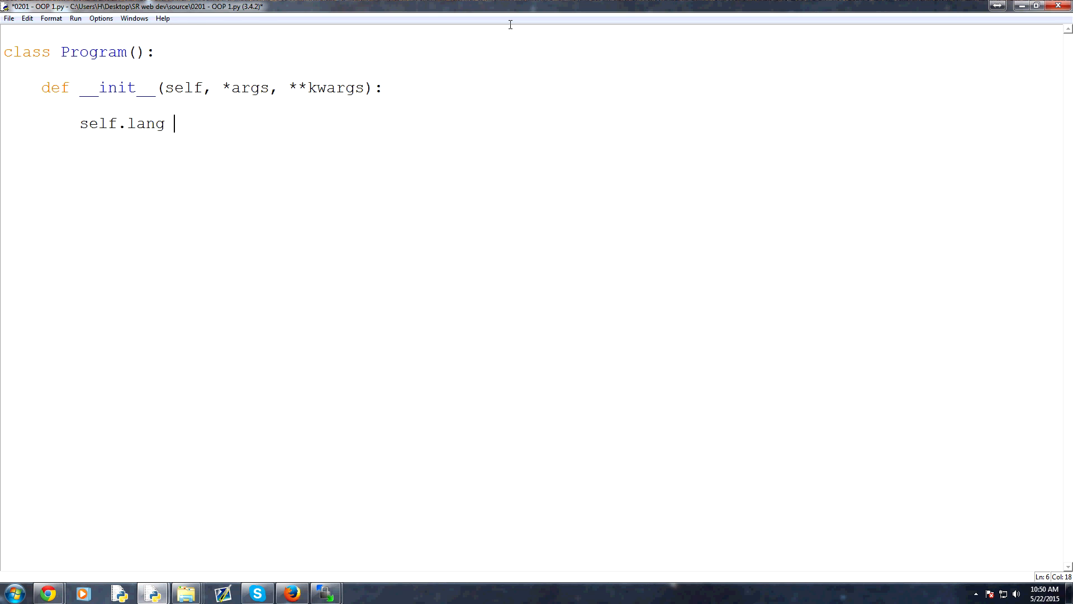
{"action": "type", "text": "="}
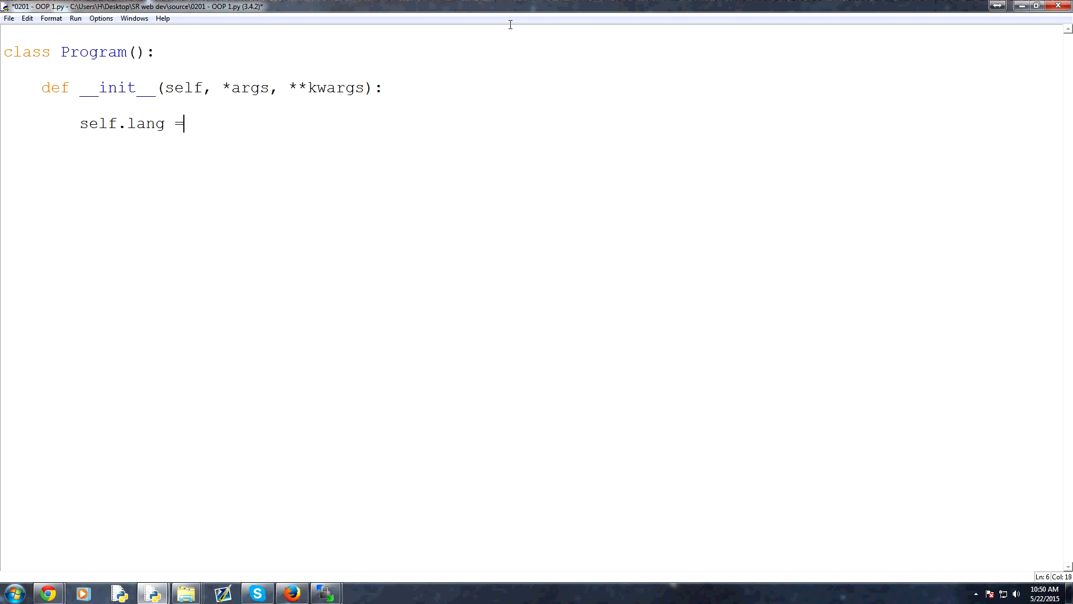
{"action": "type", "text": "input()"}
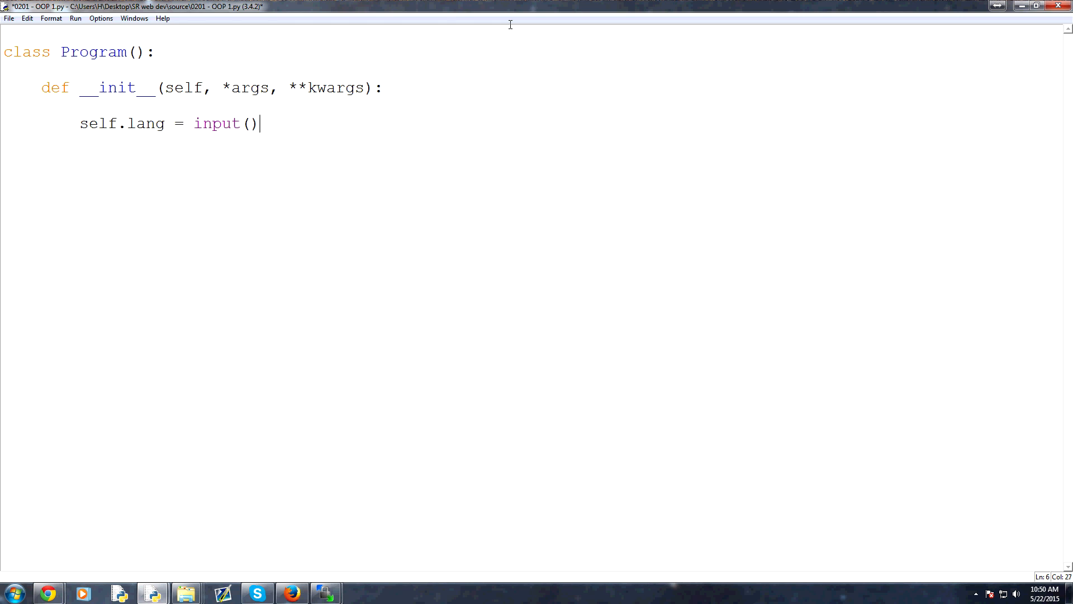
{"action": "double_click", "coordinate": [215, 123]}
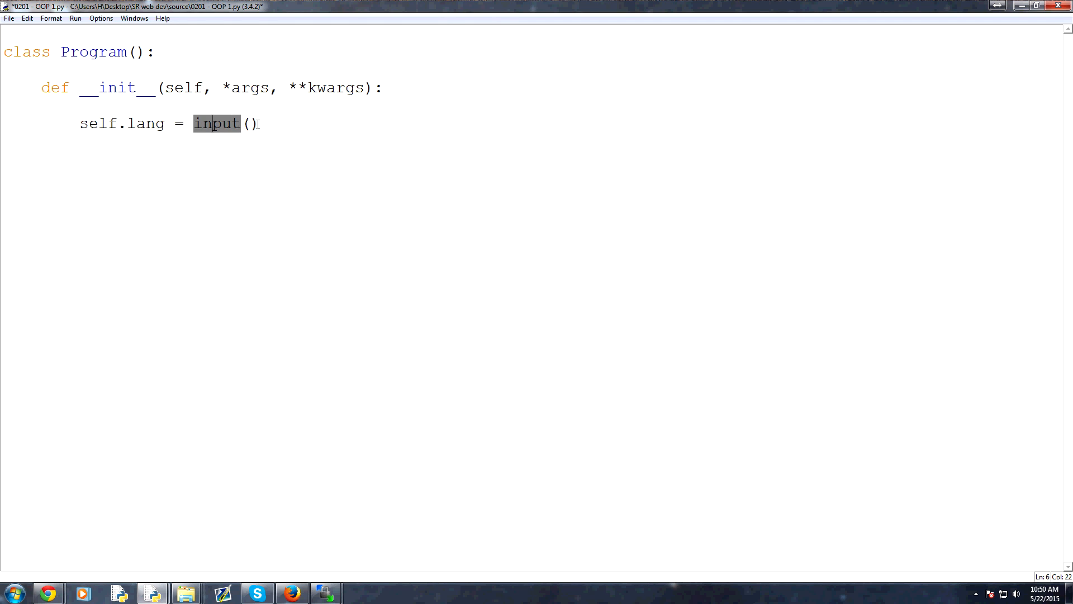
{"action": "type", "text": "\""}
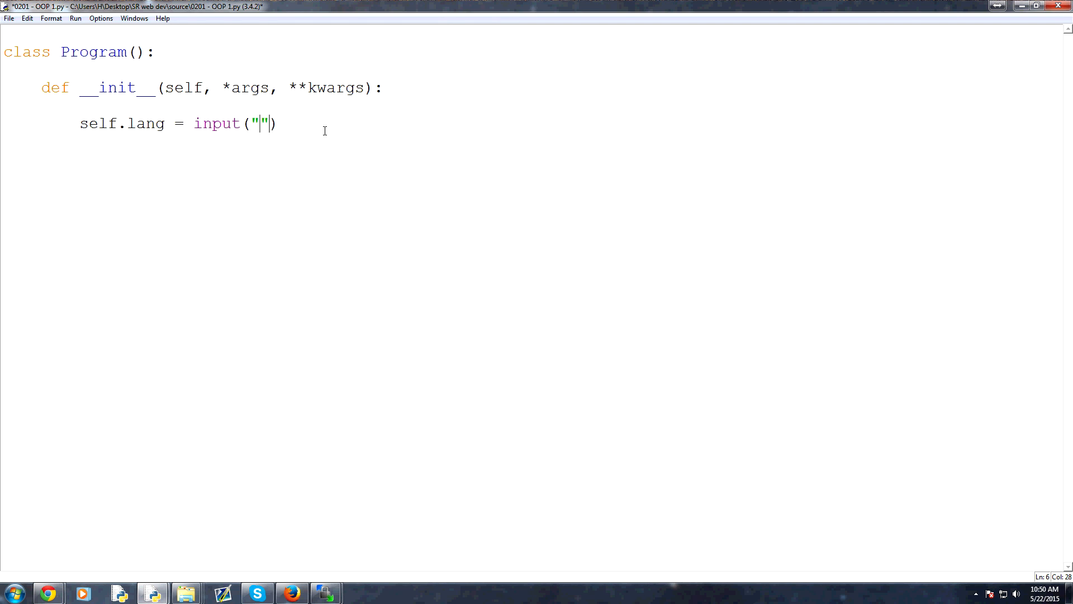
{"action": "type", "text": "What"}
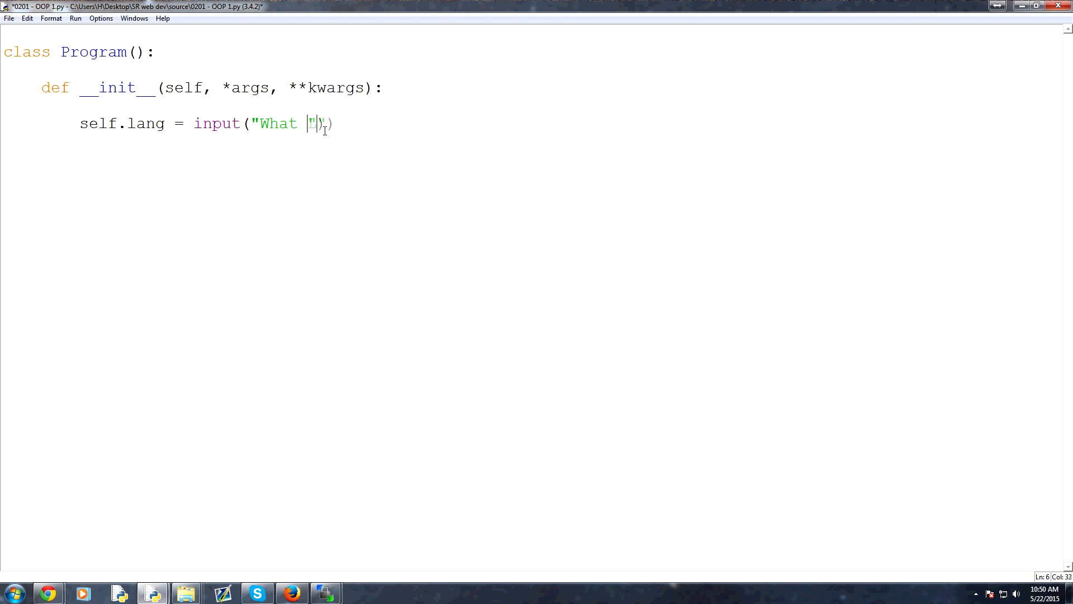
{"action": "type", "text": "Language?:"}
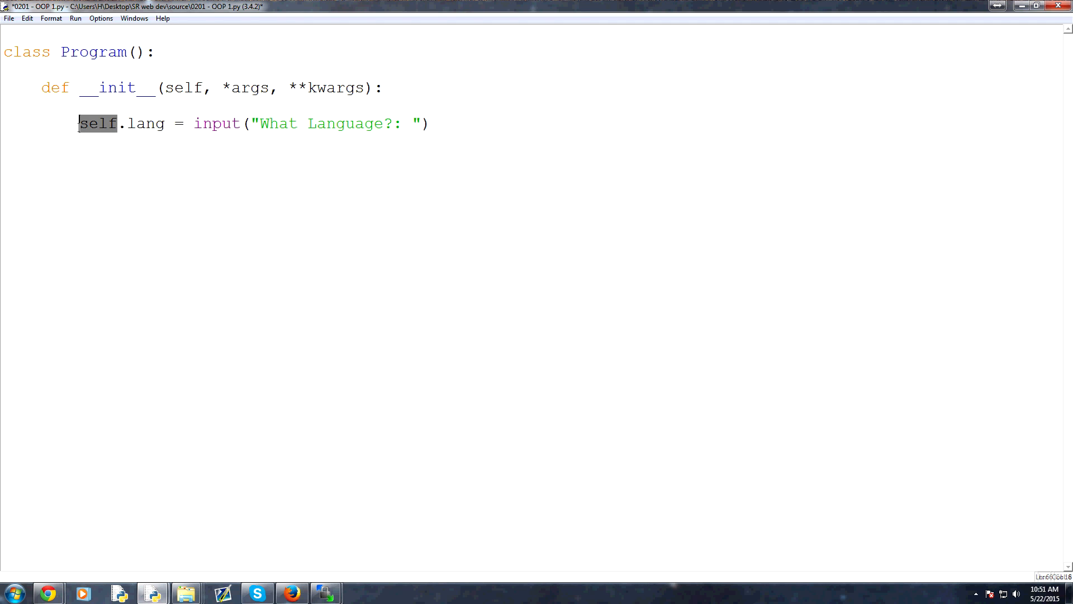
Step: Highlight self on the lang line, then move to a clean line below it
{"action": "double_click", "coordinate": [93, 53]}
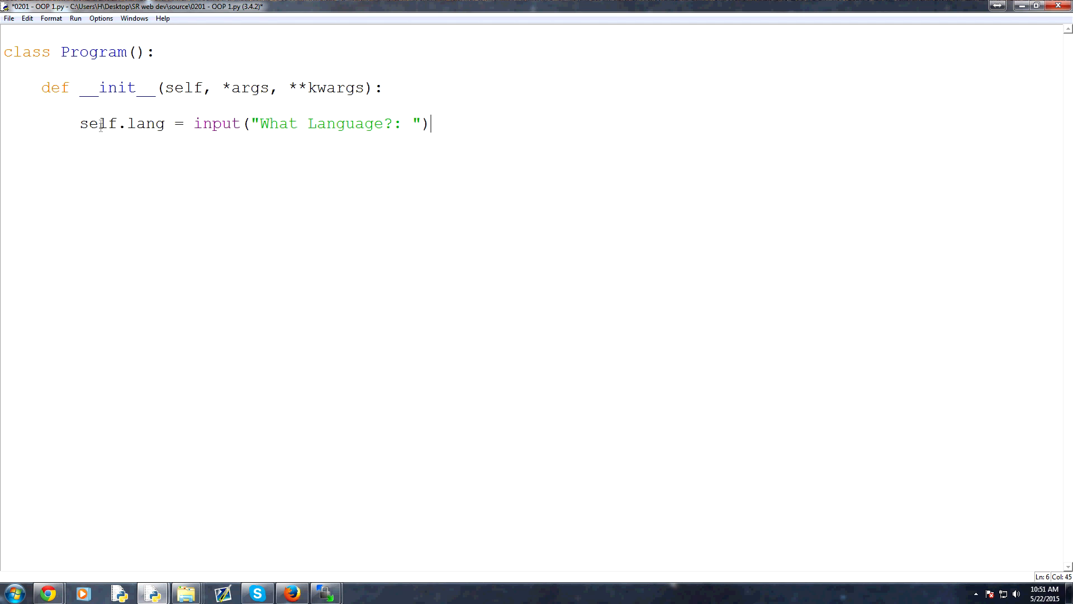
{"action": "double_click", "coordinate": [98, 123]}
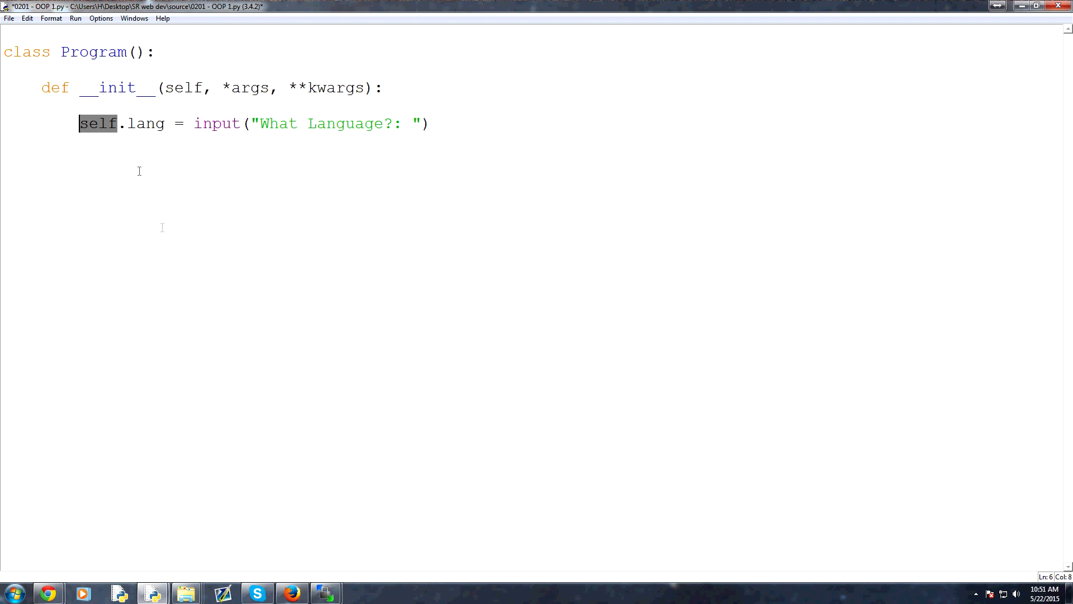
{"action": "left_click", "coordinate": [432, 123]}
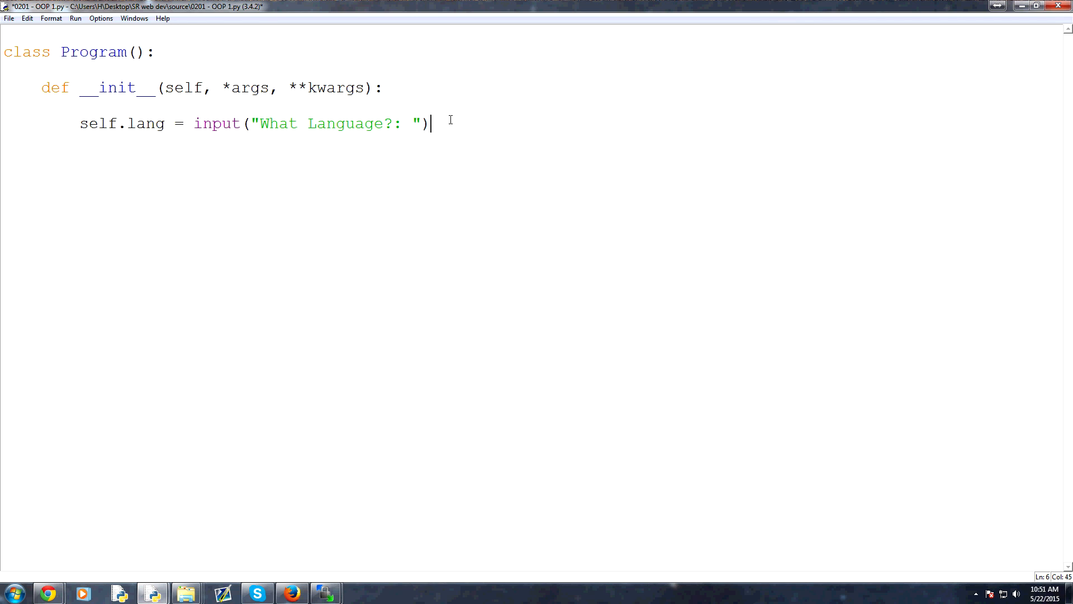
{"action": "key", "text": "enter"}
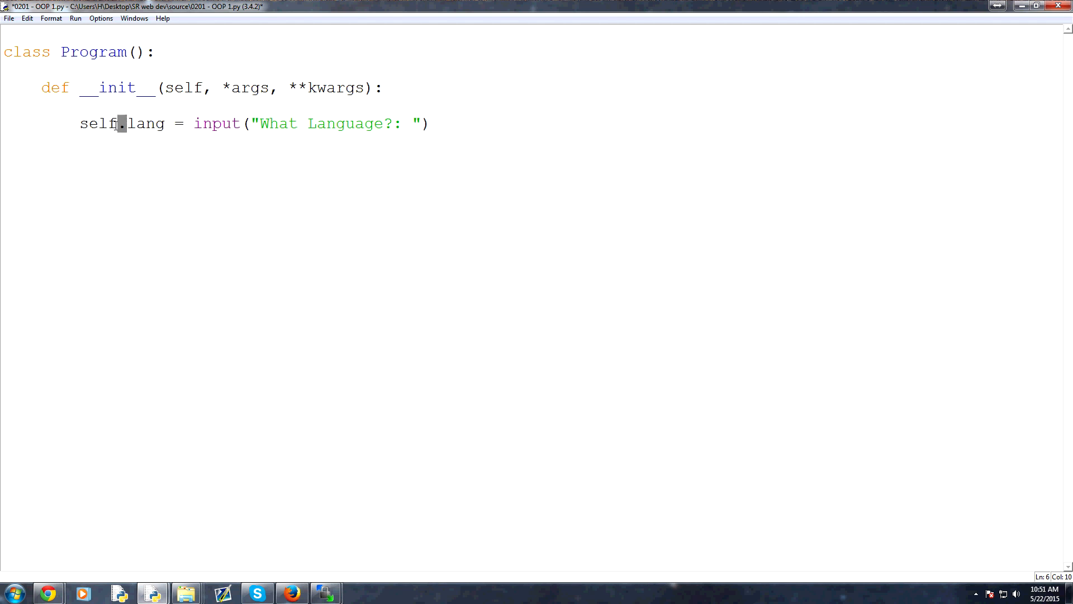
{"action": "key", "text": "BackSpace"}
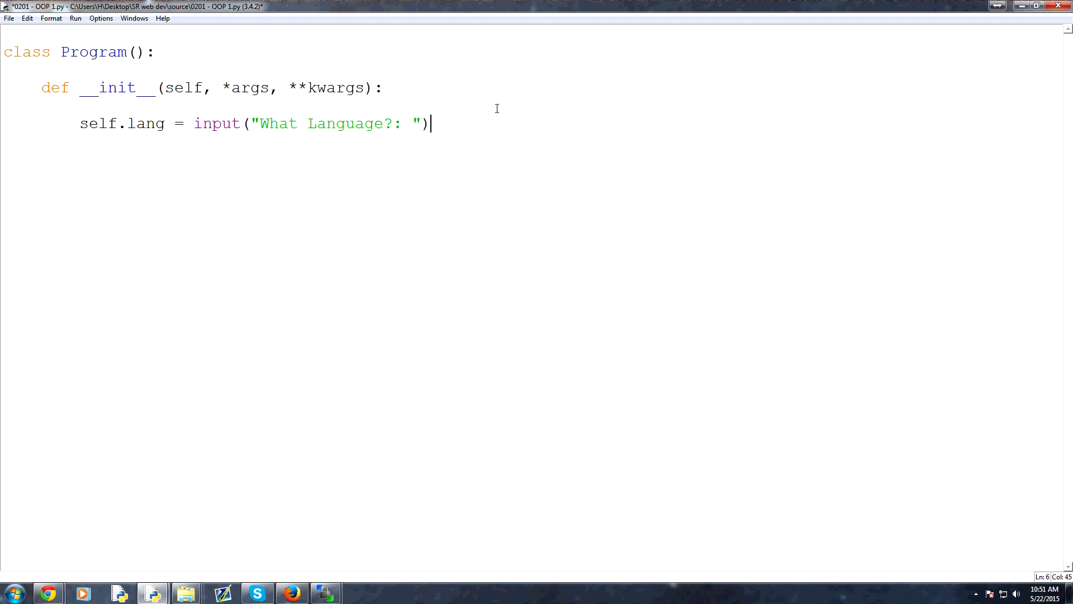
Step: Add self.version = float(input("Version?:")) to the constructor
{"action": "type", "text": "self.v"}
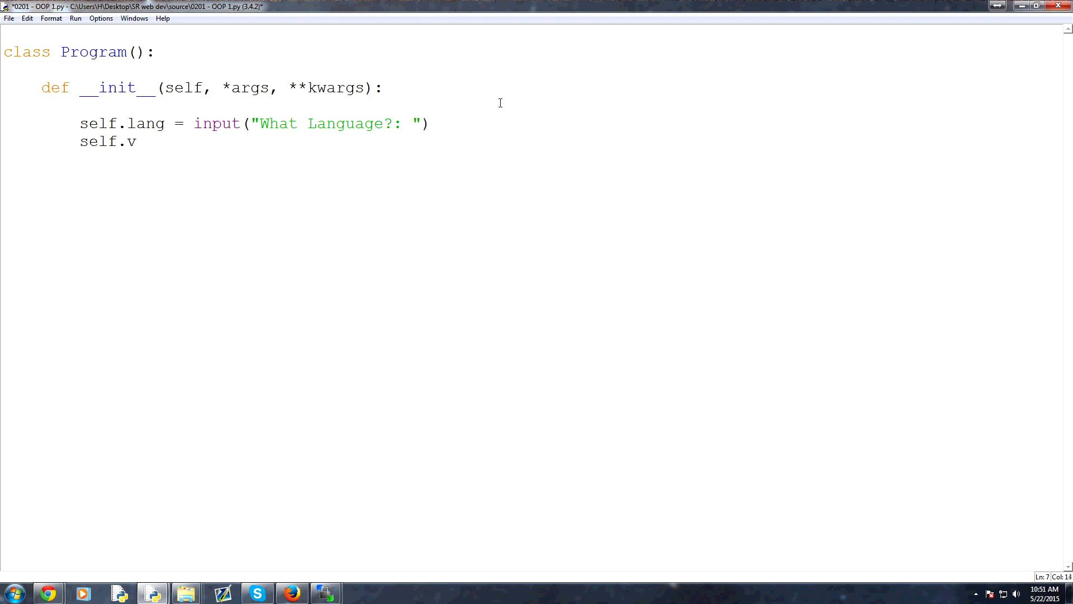
{"action": "type", "text": "ersion ="}
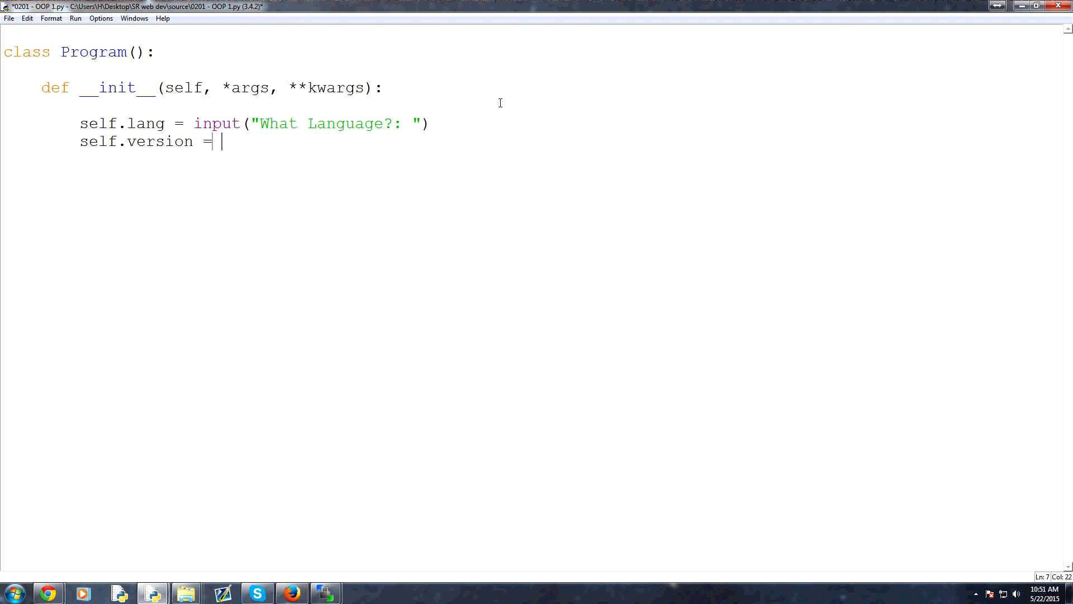
{"action": "type", "text": "\" \""}
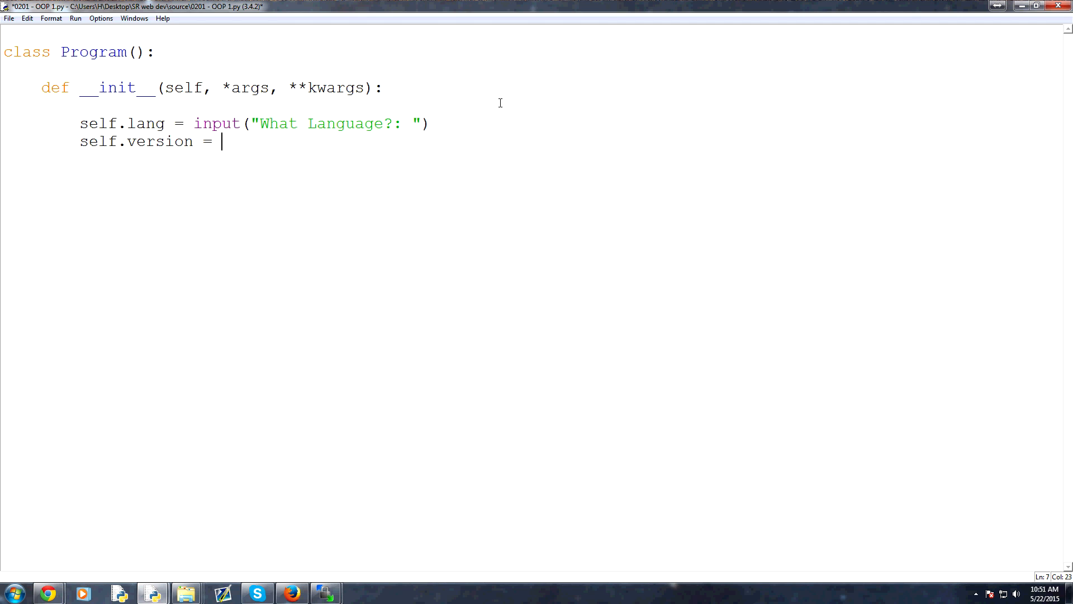
{"action": "type", "text": "float()"}
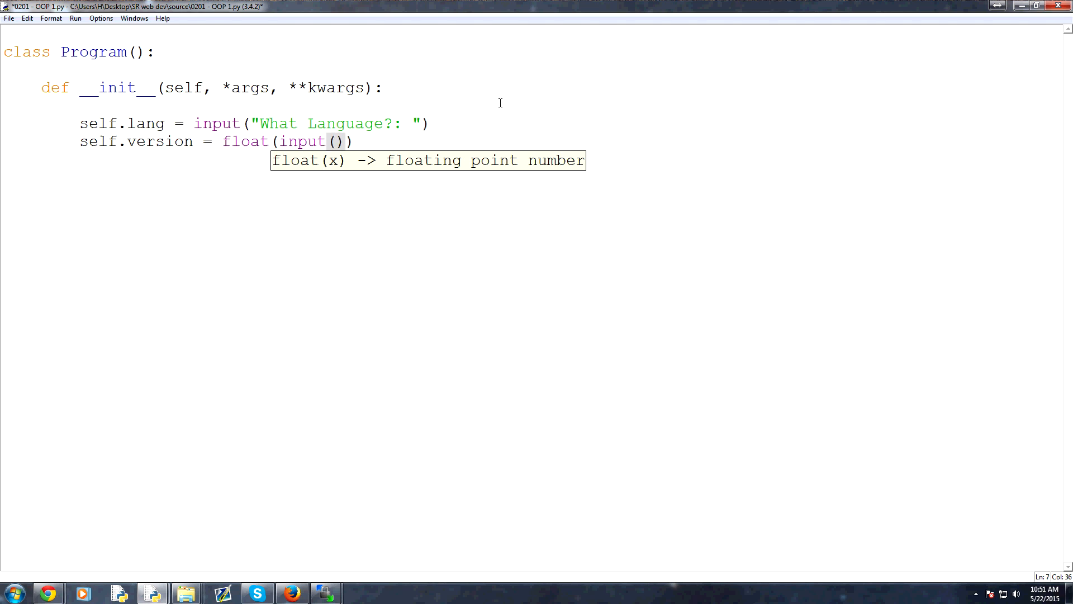
{"action": "type", "text": "\"\""}
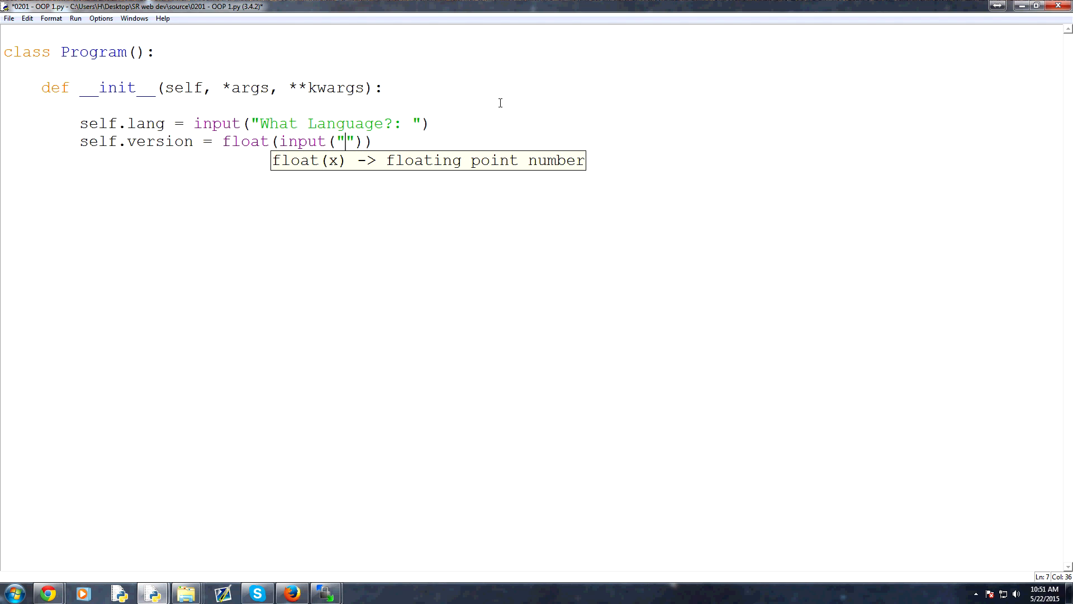
{"action": "type", "text": "Version?:"}
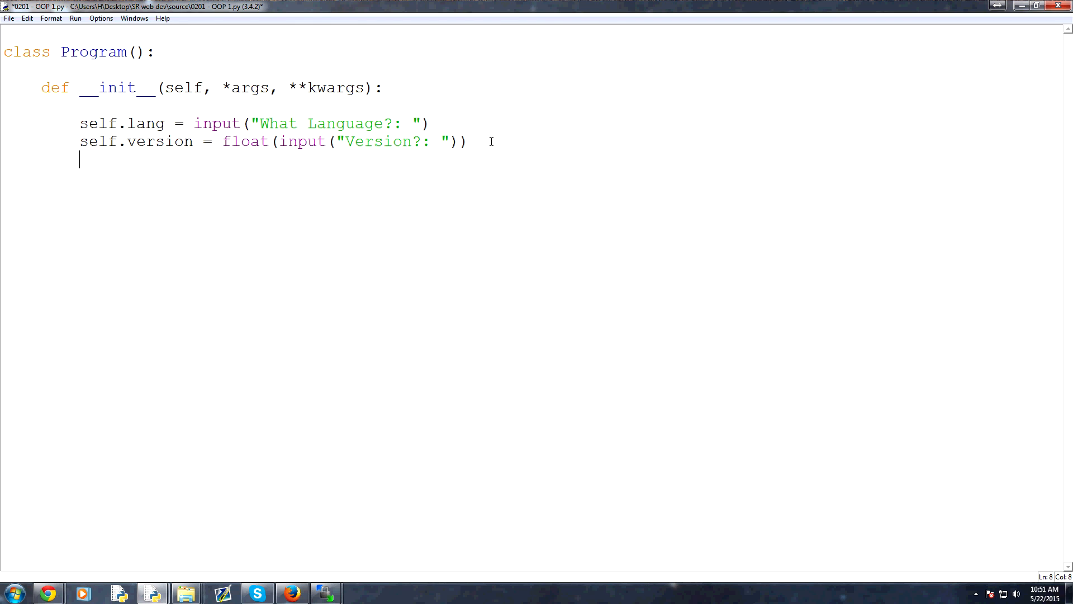
Step: Add self.skill = input("Whjat...") and create p1 = Program() at module level, then run
{"action": "type", "text": "self.skill ="}
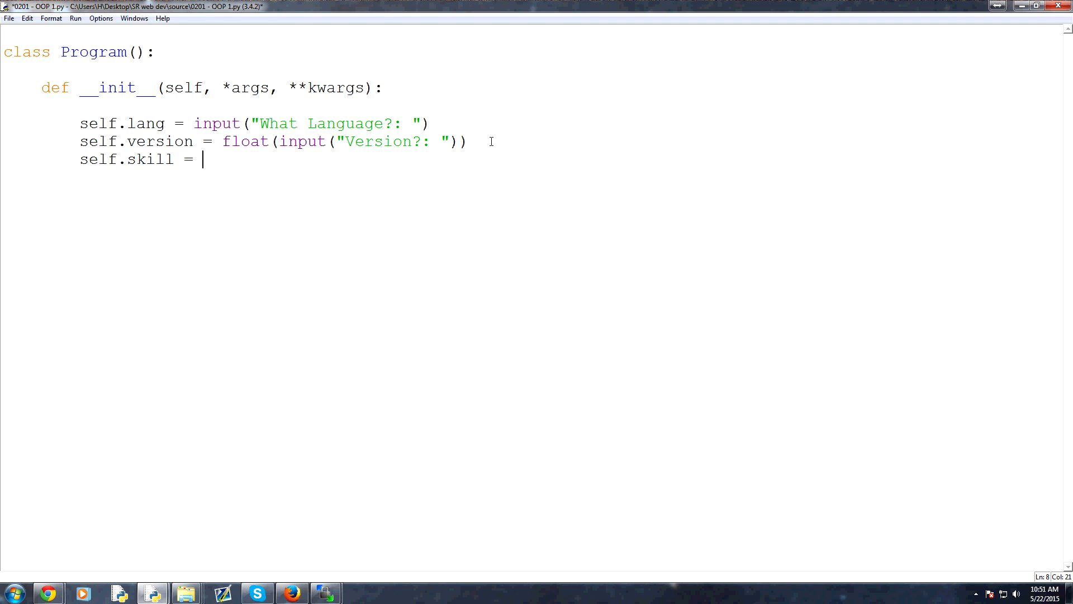
{"action": "type", "text": "input ()"}
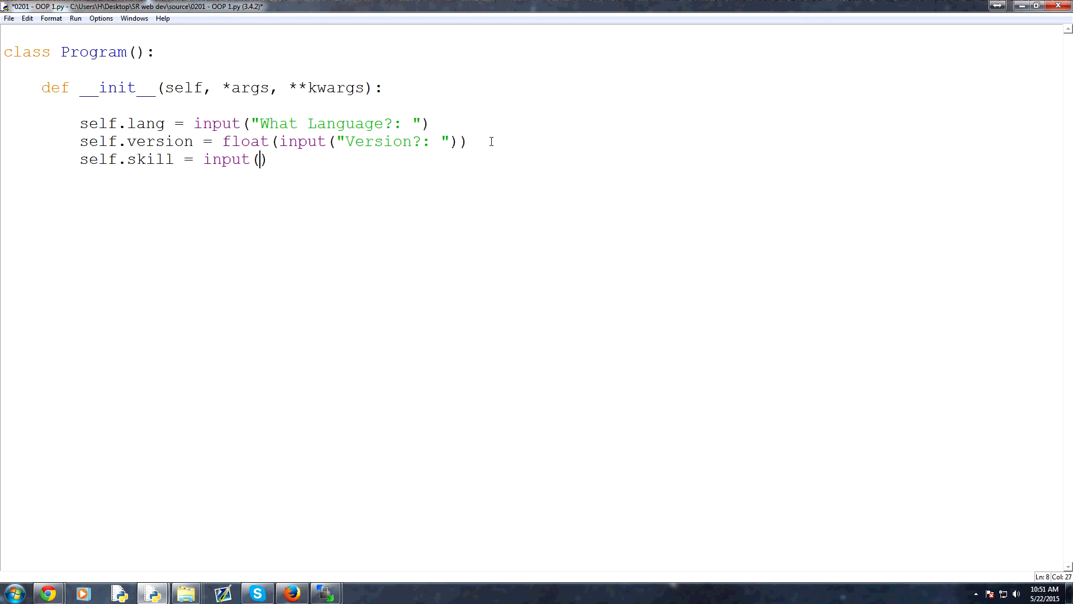
{"action": "type", "text": "\"Whjat\""}
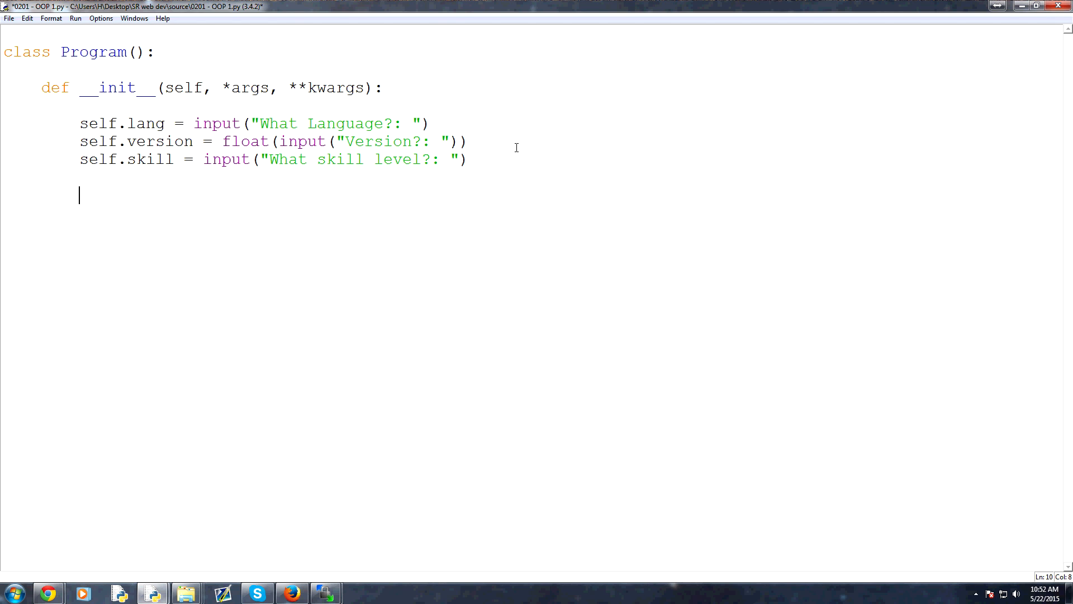
{"action": "type", "text": "p1 = P"}
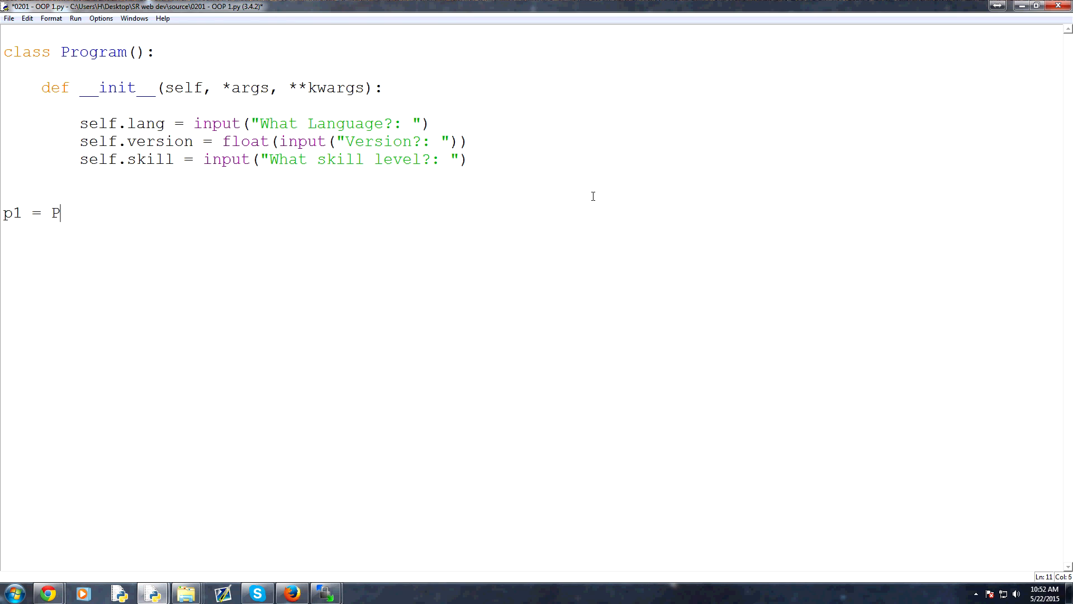
{"action": "type", "text": "rogram()"}
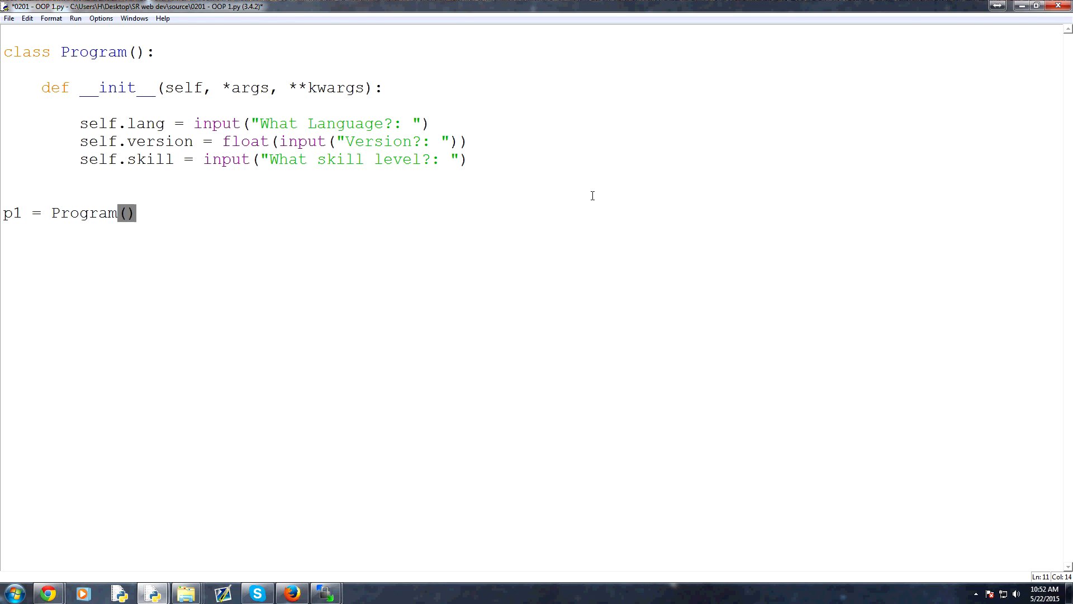
{"action": "left_click", "coordinate": [137, 212]}
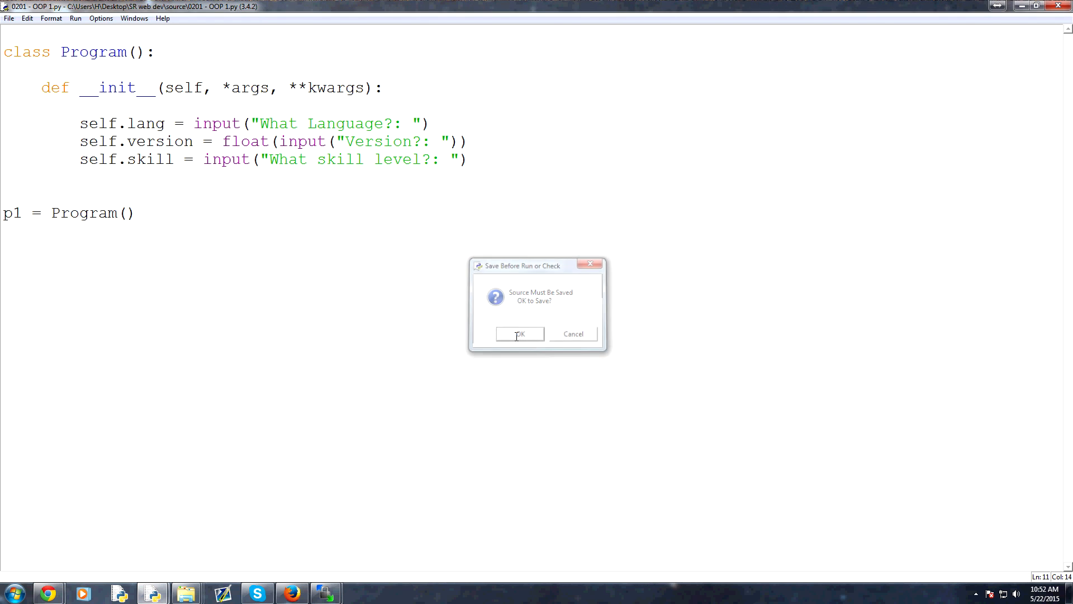
Step: Save and run, answering the prompts with Python, 3.4 and Beginner
{"action": "left_click", "coordinate": [519, 334]}
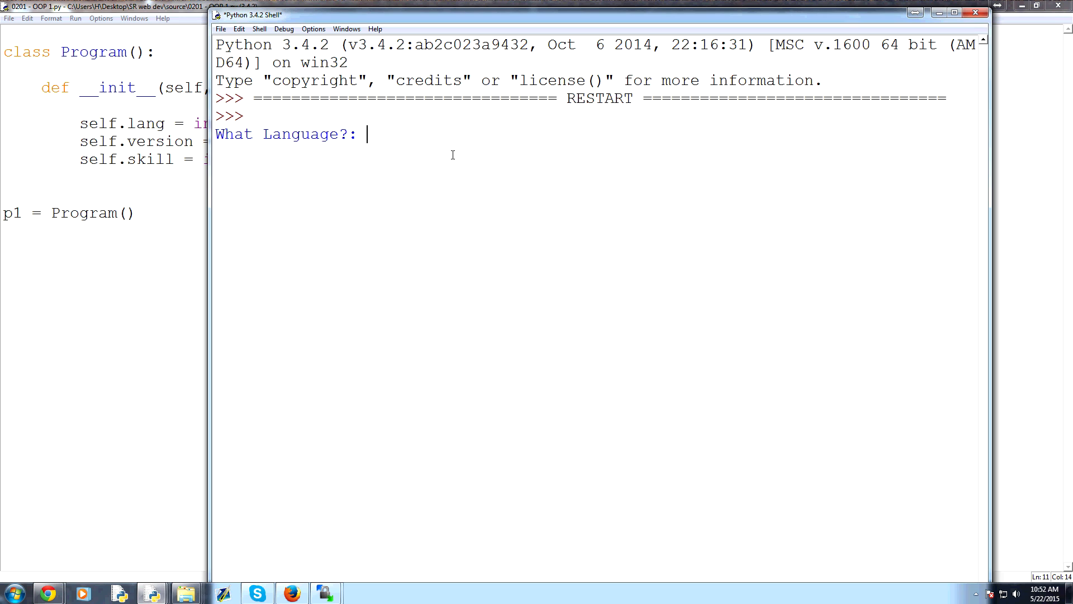
{"action": "type", "text": "Python"}
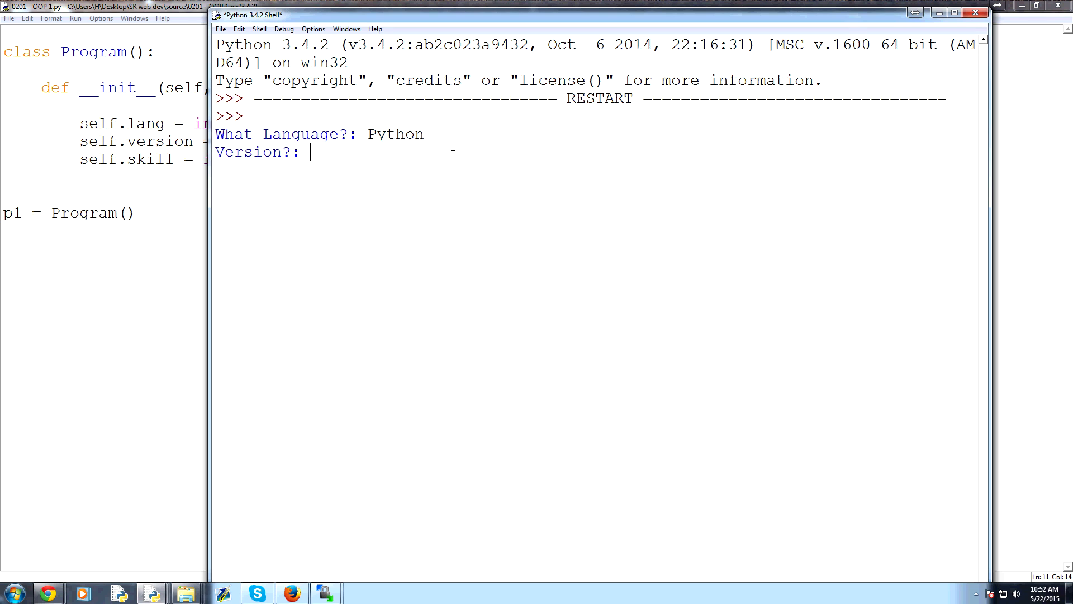
{"action": "type", "text": "3.4"}
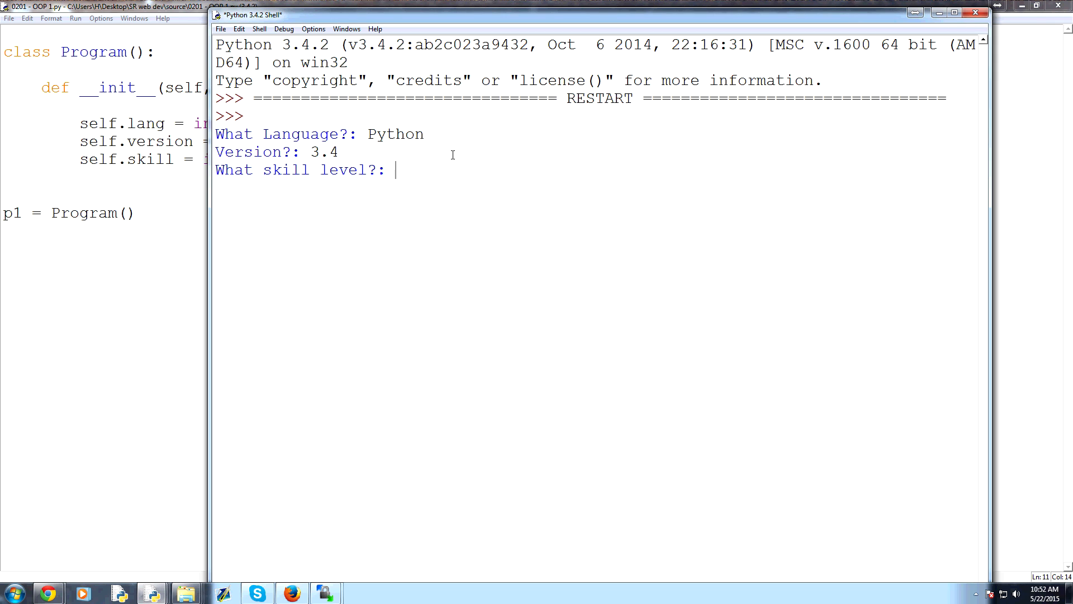
{"action": "type", "text": "Begin"}
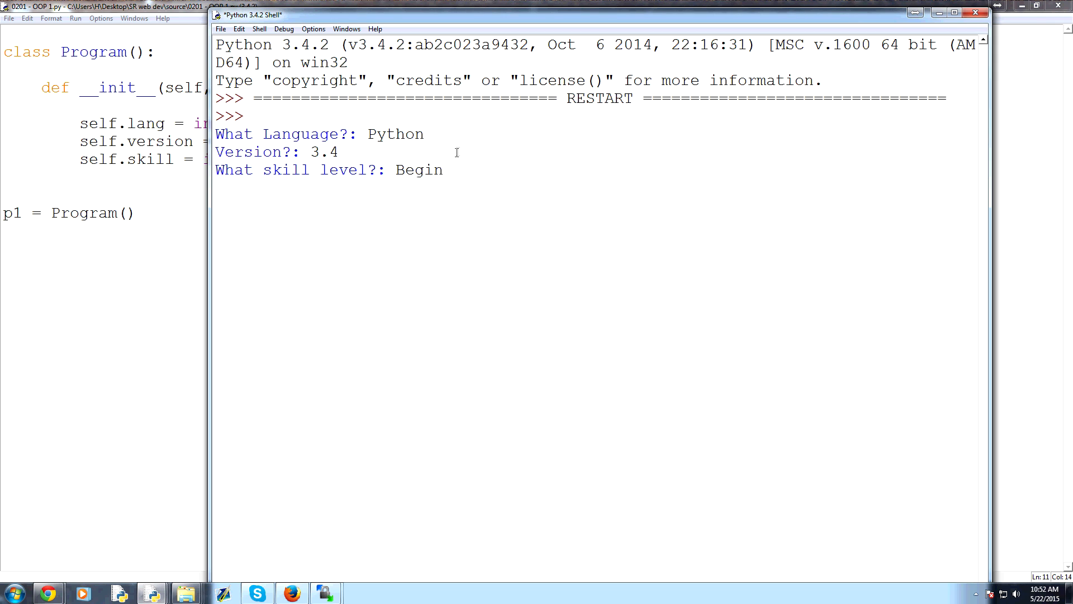
{"action": "type", "text": "ner"}
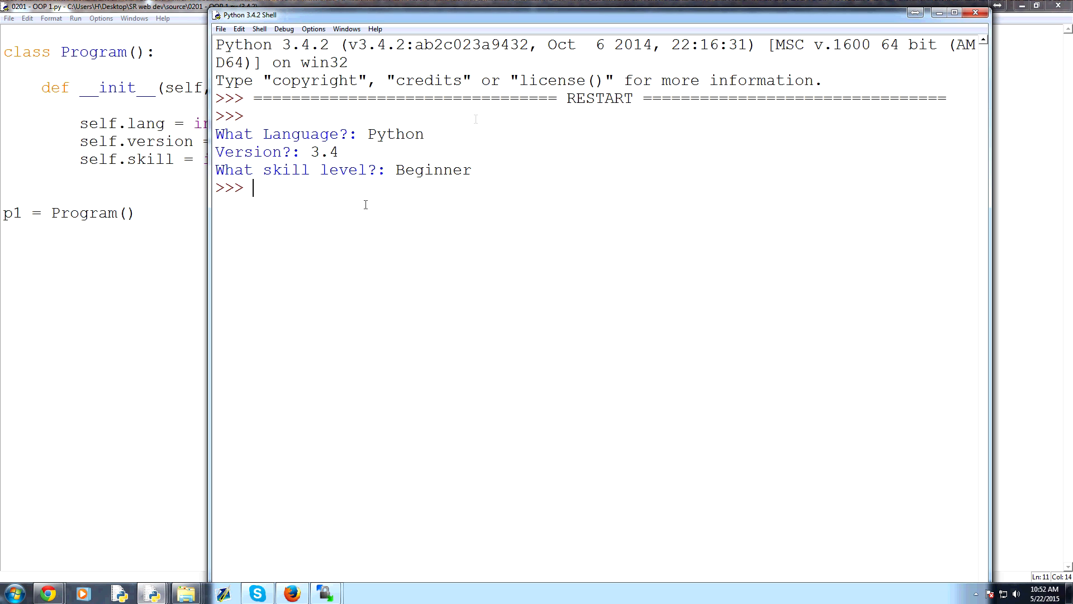
Step: Query p1, p1.lang and p1.version in the shell to show the stored values
{"action": "type", "text": "p1"}
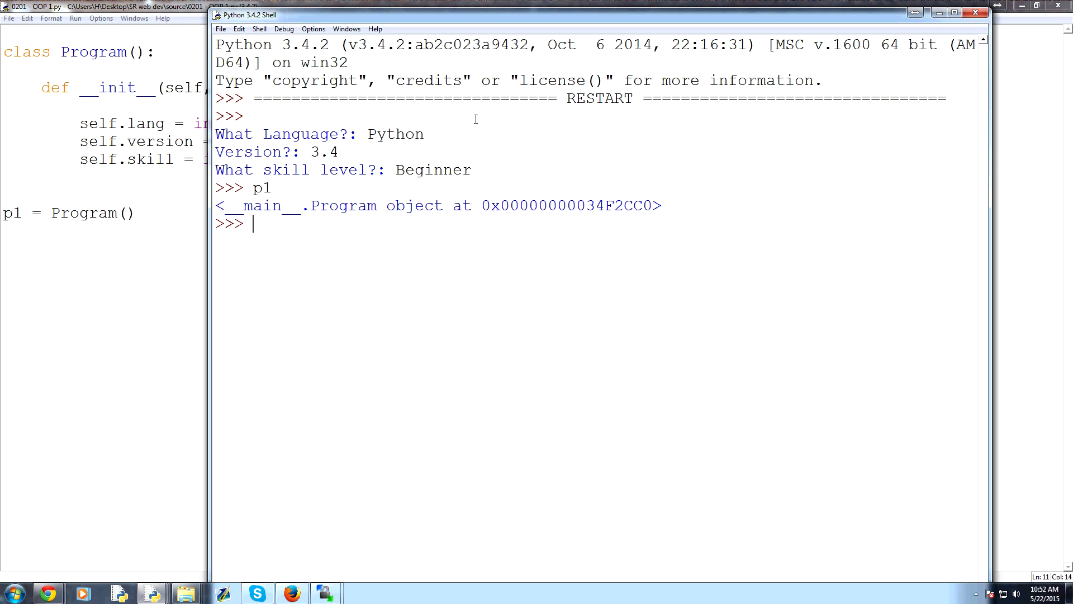
{"action": "type", "text": "p1.lang"}
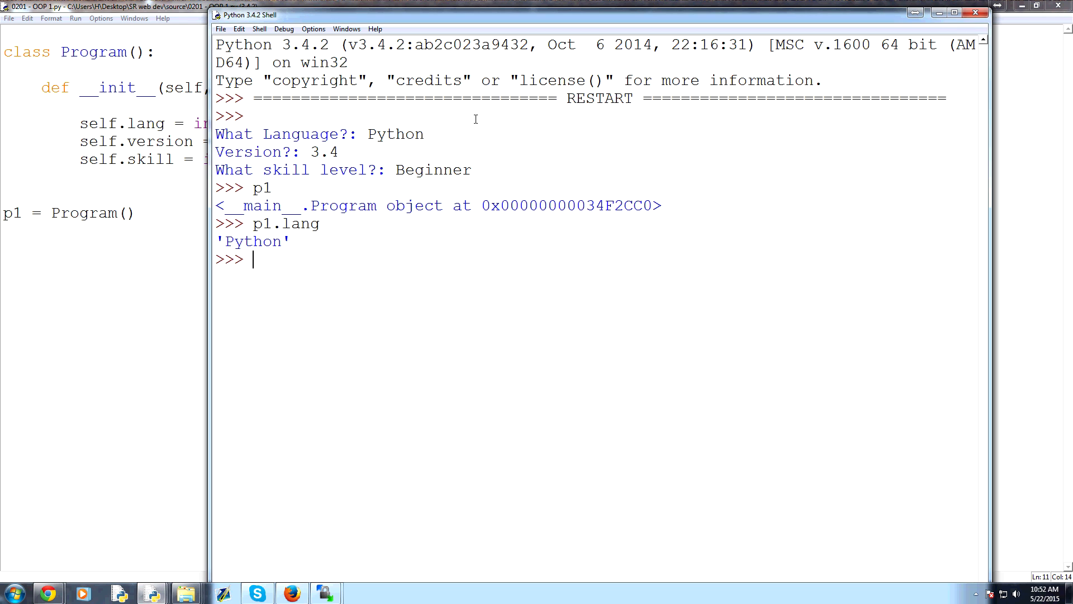
{"action": "double_click", "coordinate": [253, 242]}
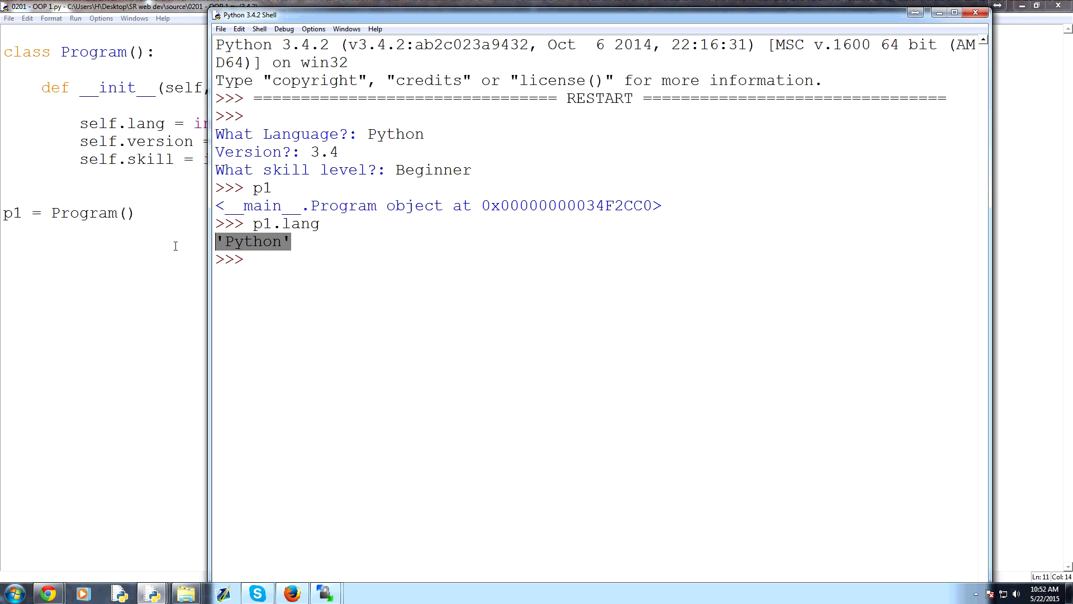
{"action": "type", "text": "p1"}
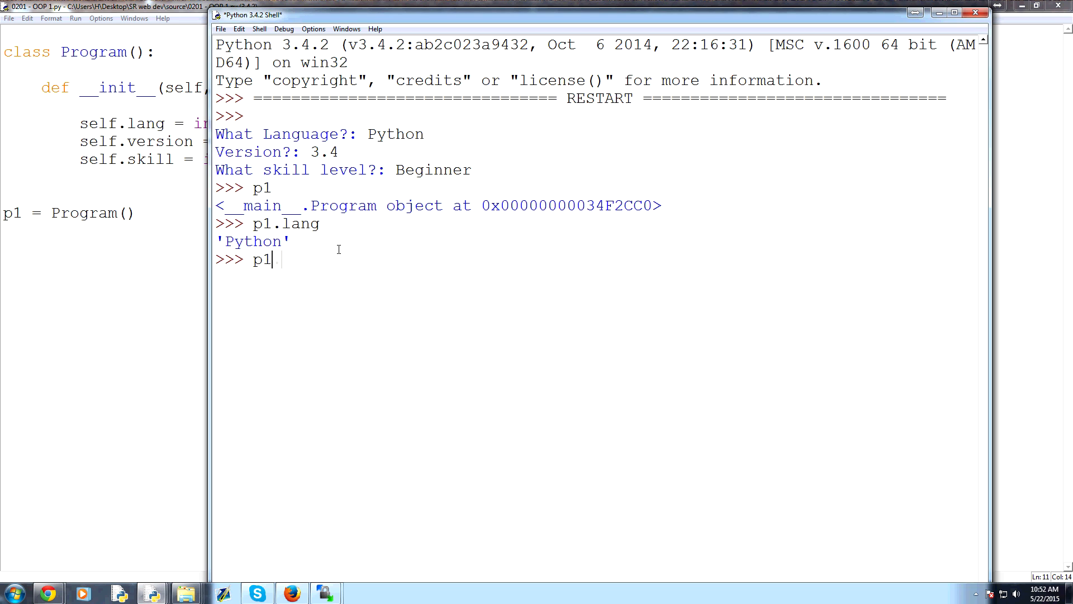
{"action": "type", "text": ".version"}
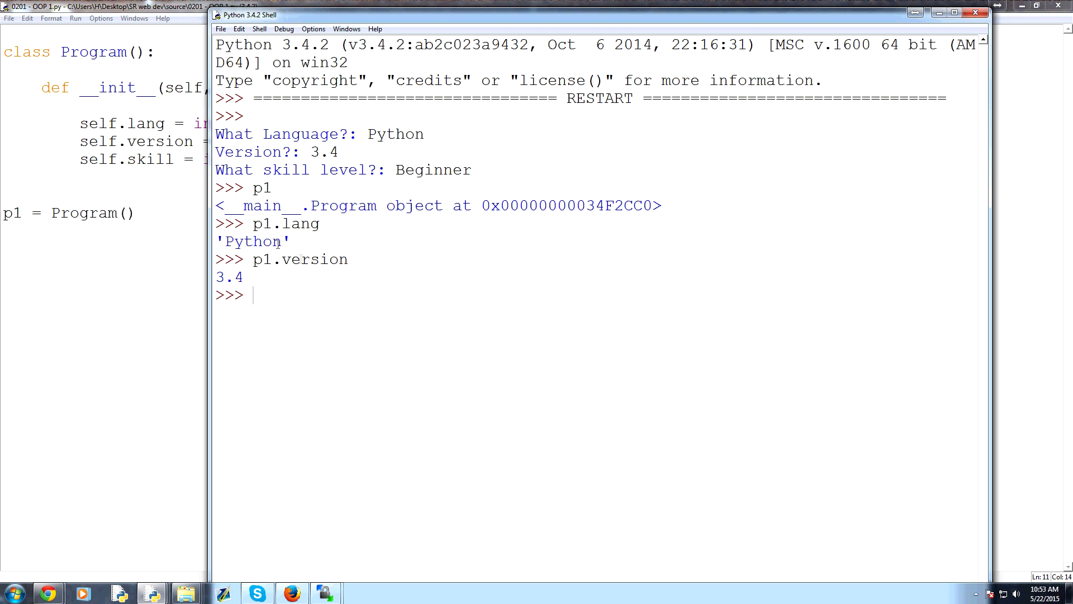
{"action": "mouse_move", "coordinate": [381, 123]}
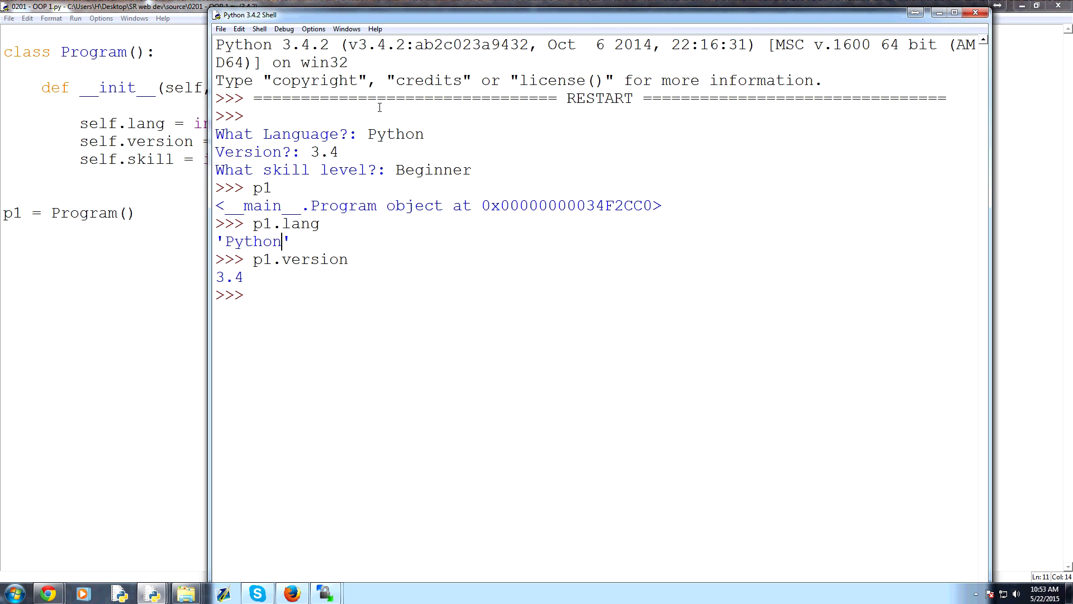
{"action": "mouse_move", "coordinate": [429, 186]}
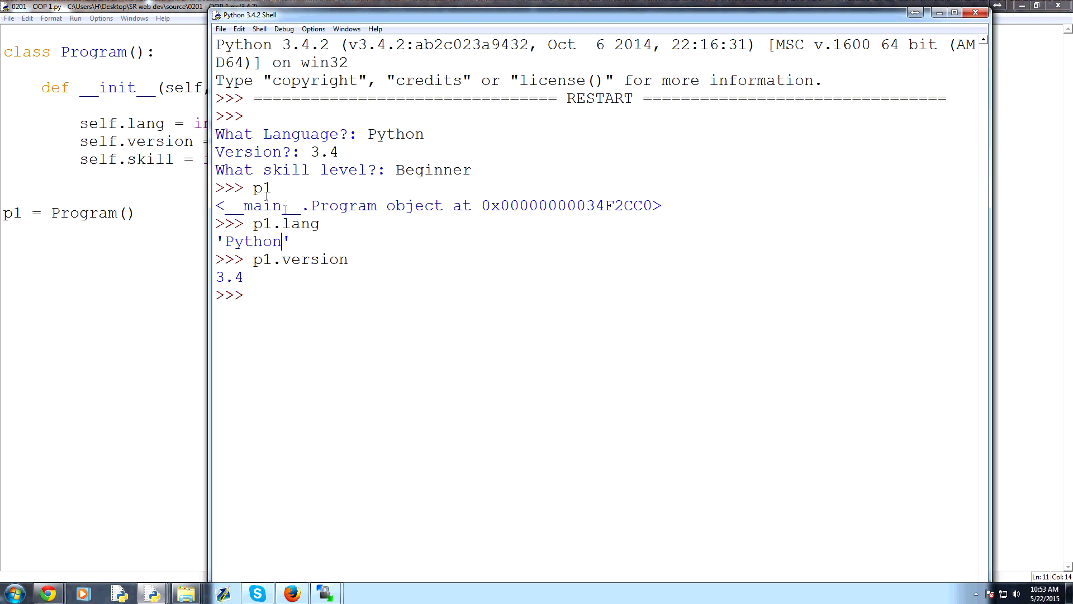
Step: Bring the OOP 1.py editor with the Program class back in front of the shell
{"action": "double_click", "coordinate": [313, 259]}
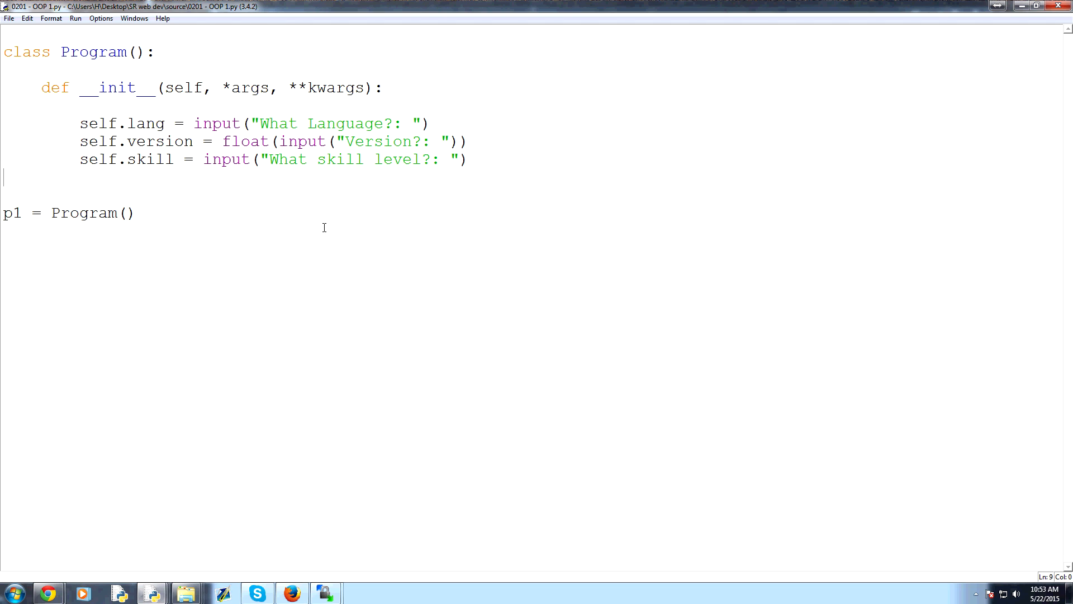
{"action": "mouse_move", "coordinate": [327, 158]}
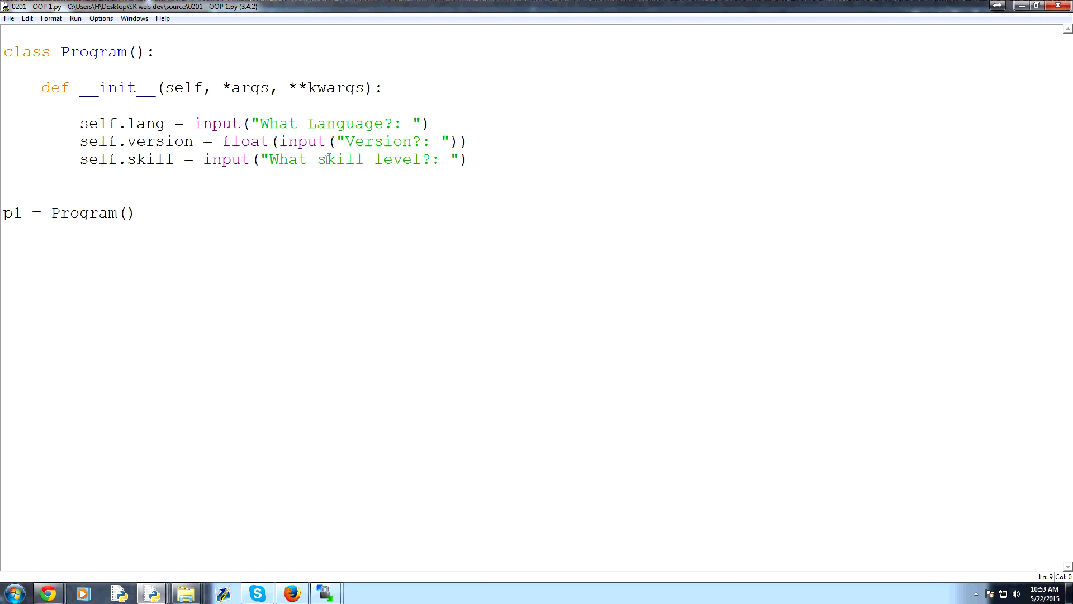